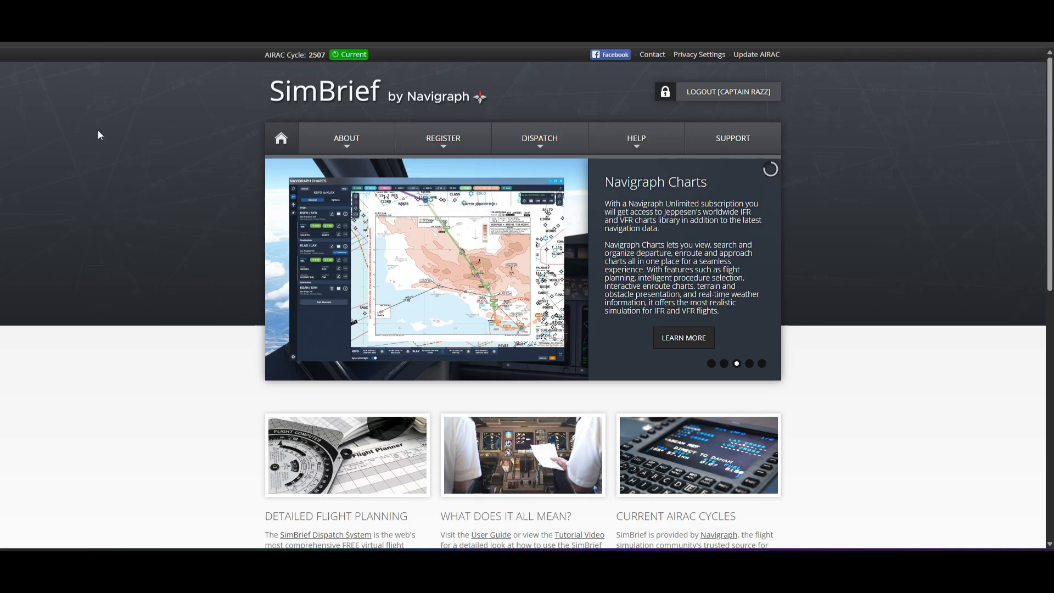
mouse_move(82, 199)
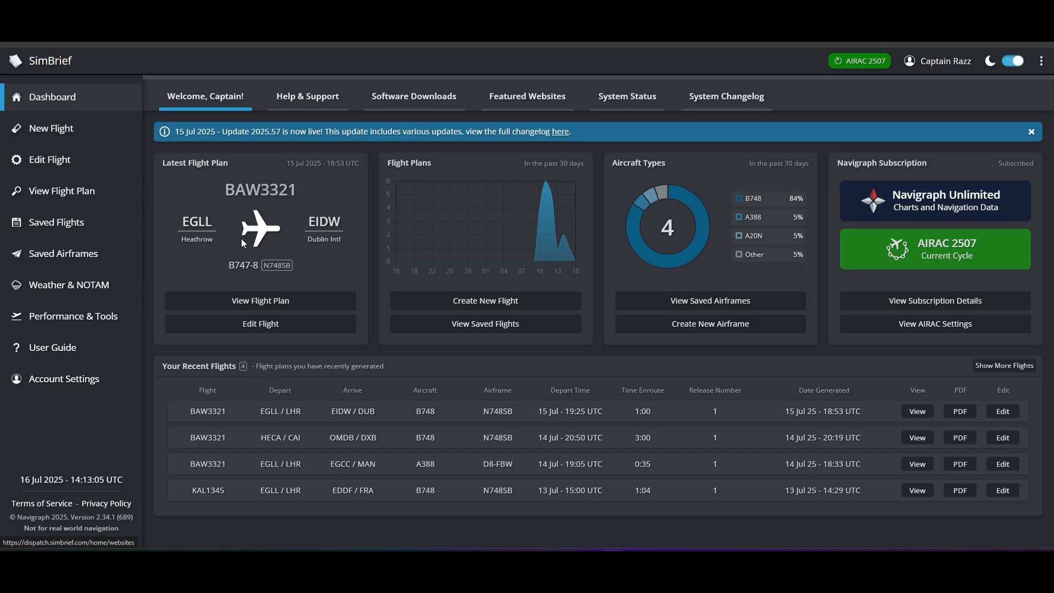
mouse_move(227, 173)
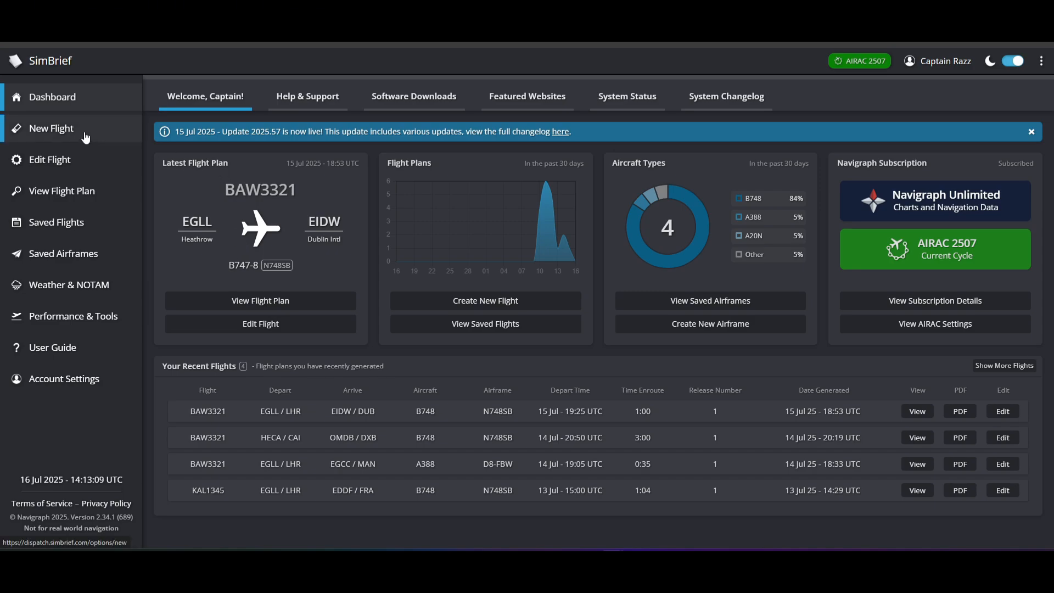
Start a new flight with airline BAW and flight number 3321, forming callsign BAW3321.
click(51, 128)
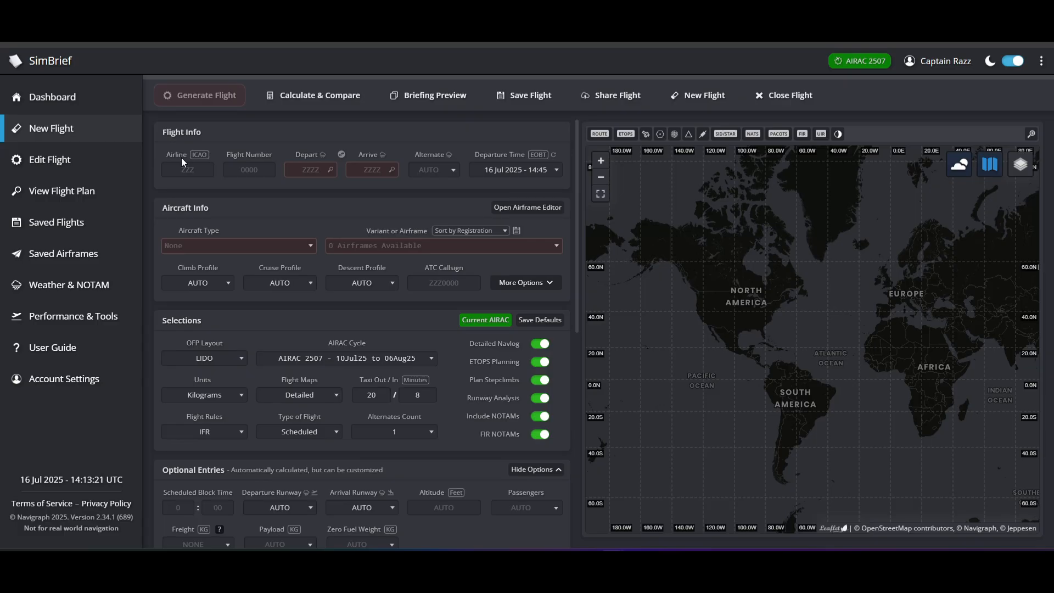
click(187, 169)
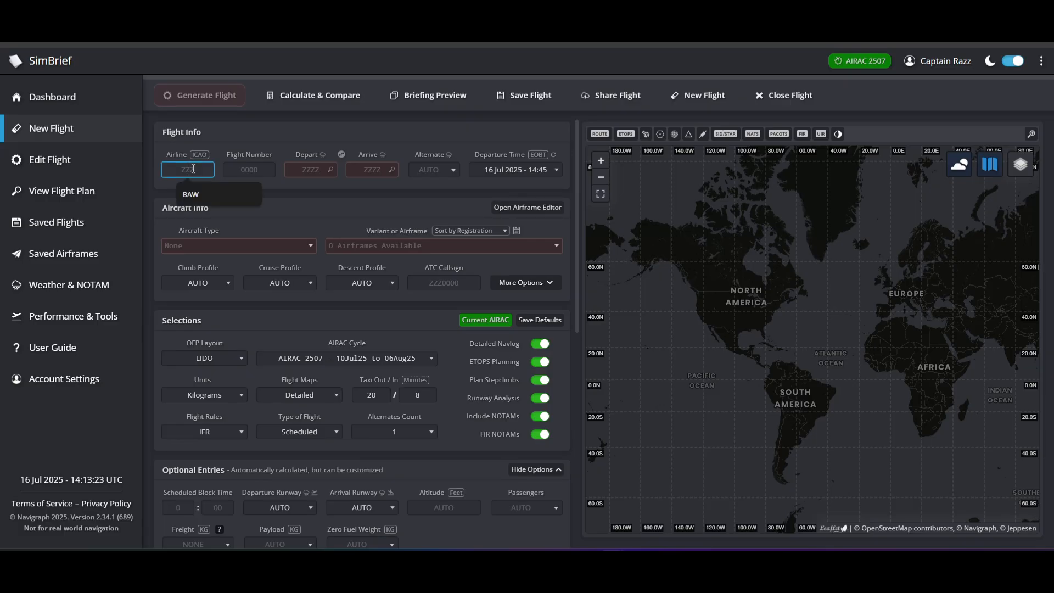
click(190, 194)
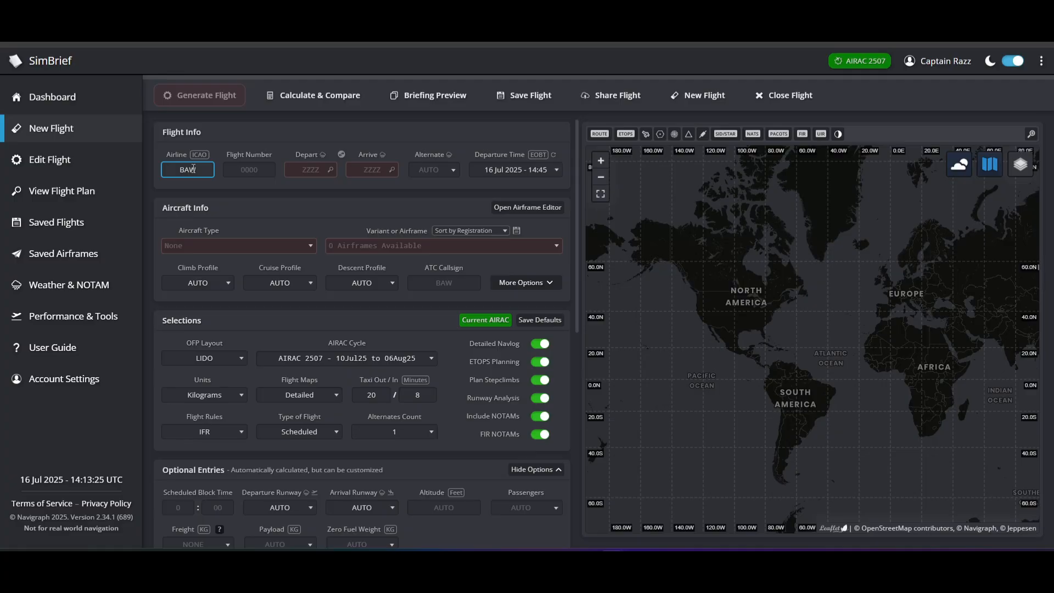
click(206, 199)
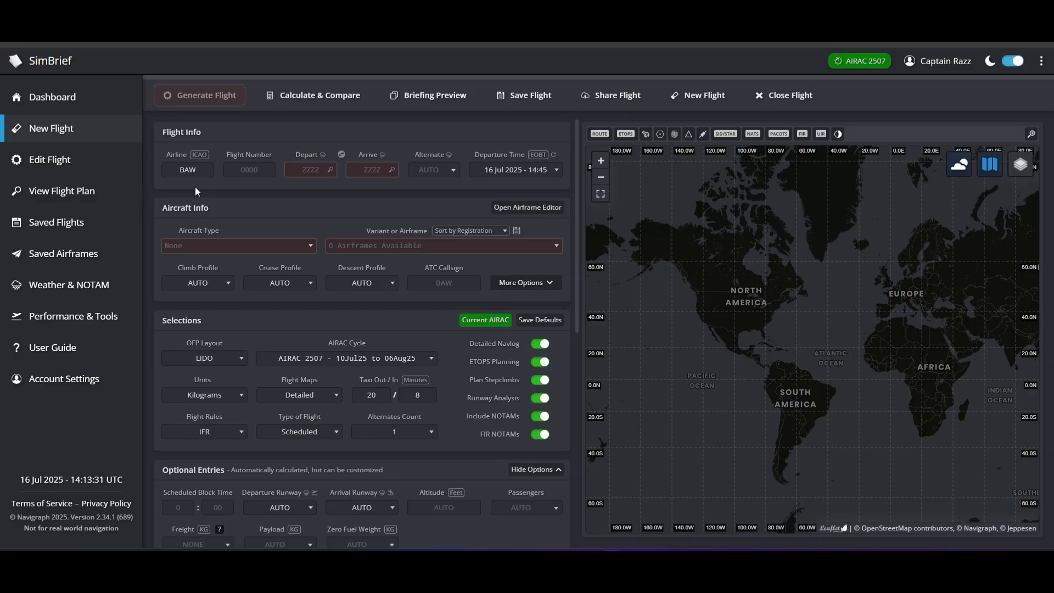
click(188, 169)
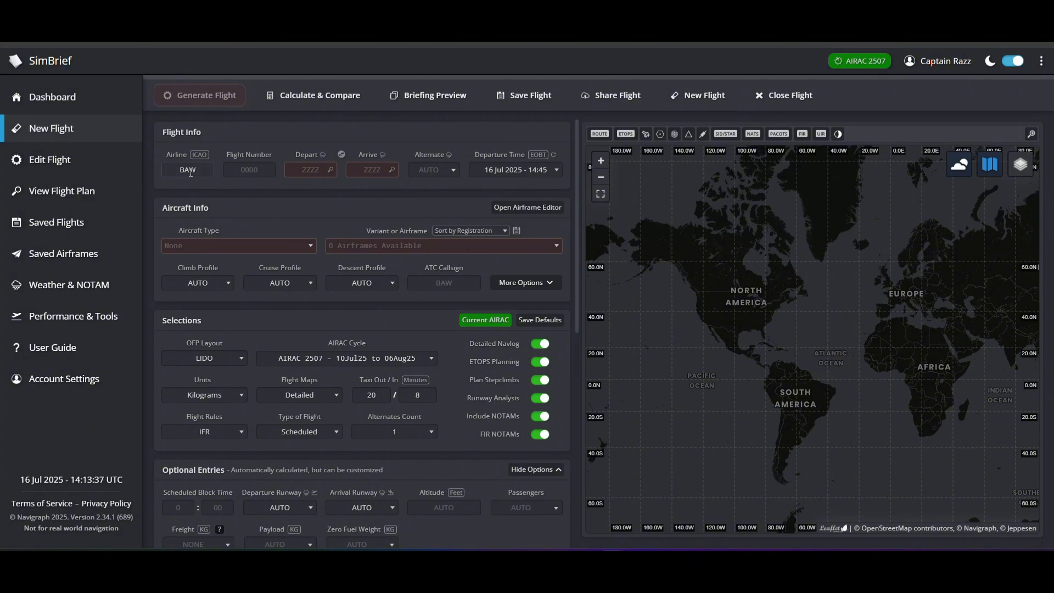
click(249, 170)
text(3321)
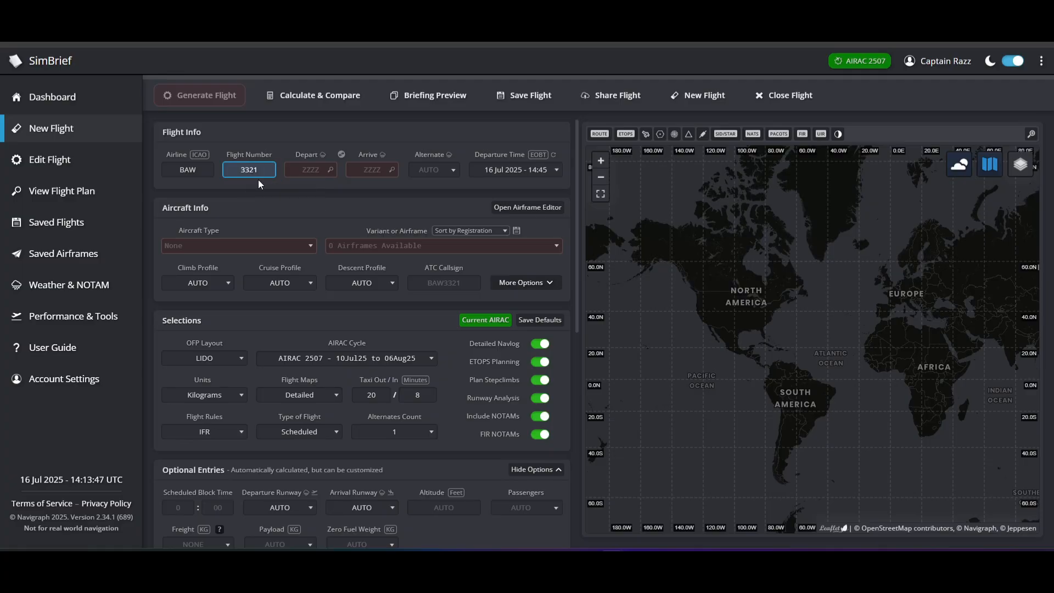
mouse_move(256, 199)
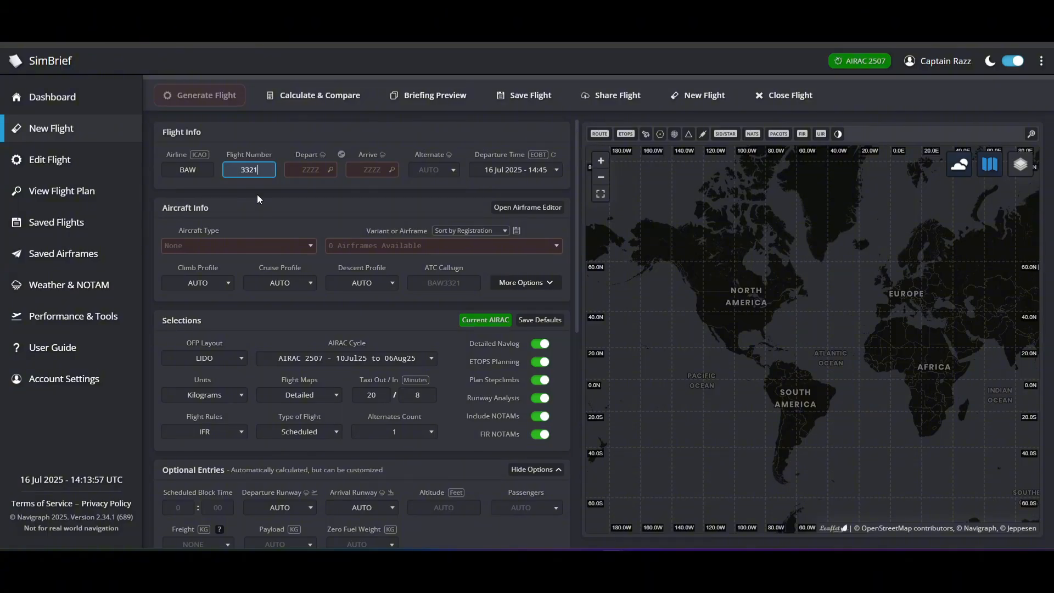
mouse_move(310, 157)
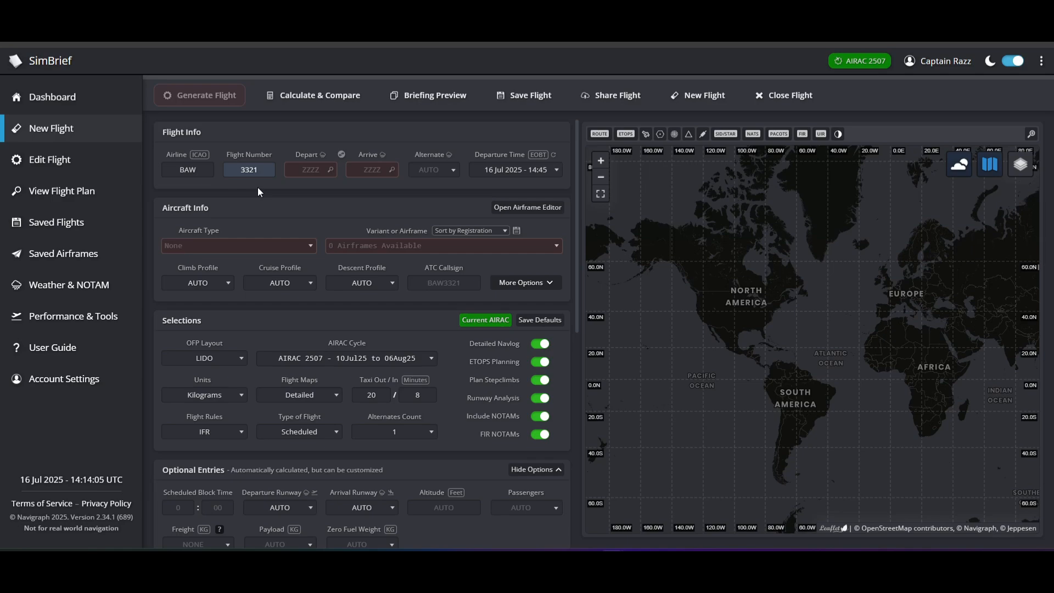
mouse_move(205, 162)
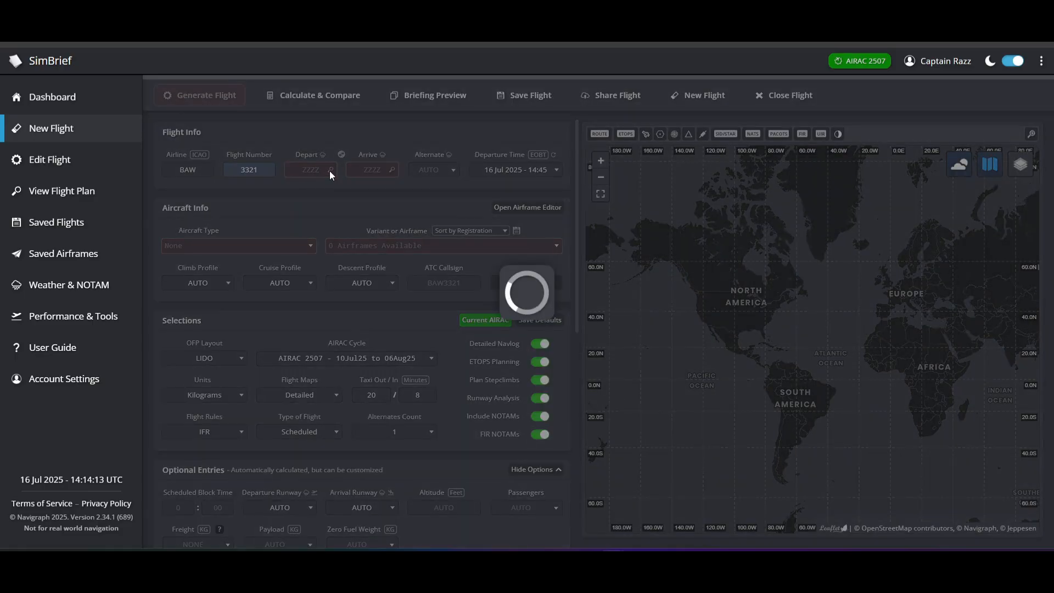
Search 'dublin' and set Dublin Intl (EIDW) as the departure airport.
click(329, 169)
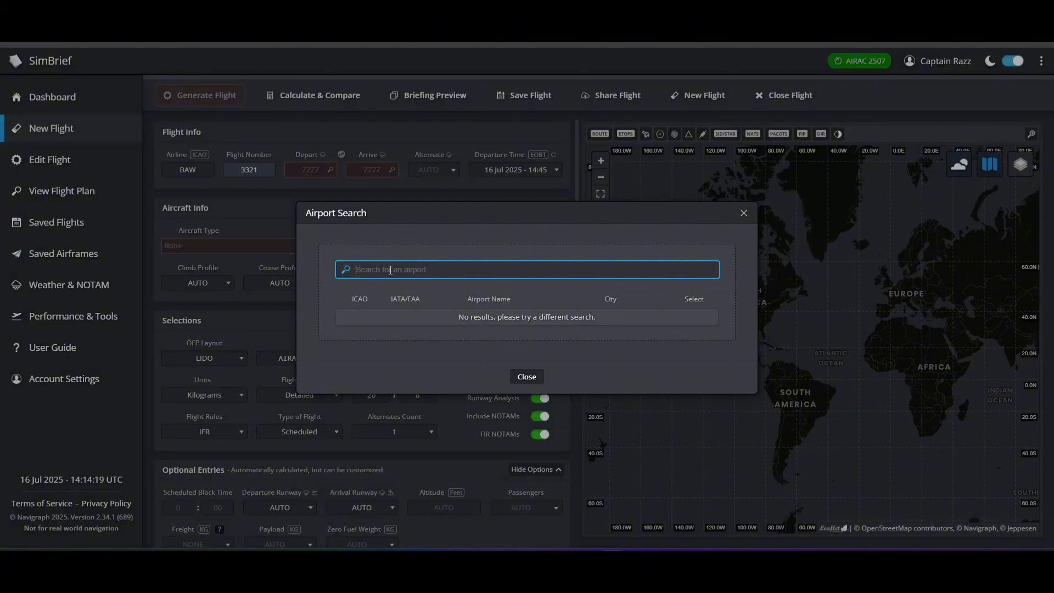
text(dublin)
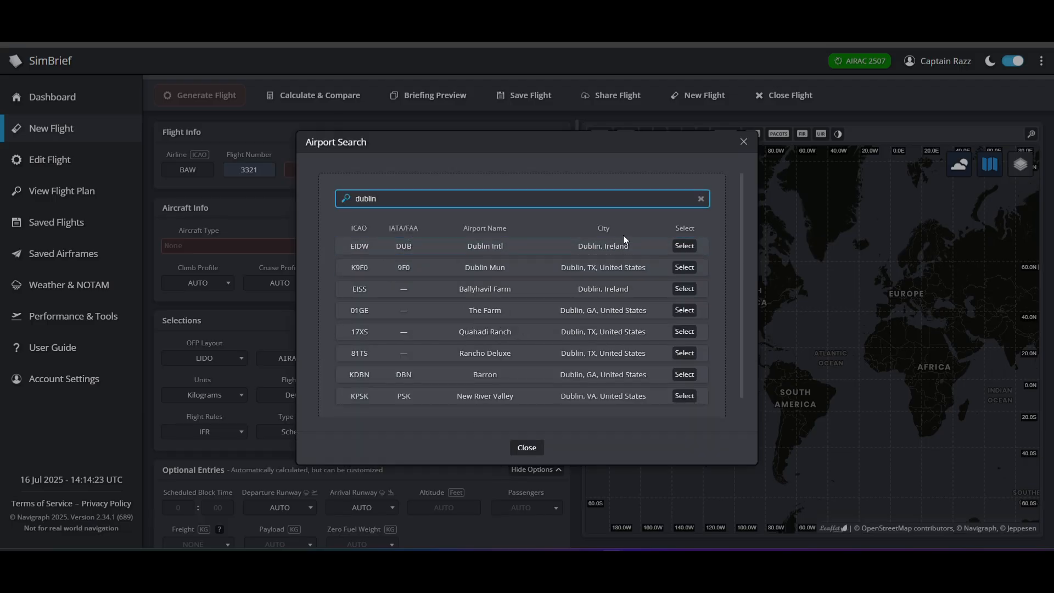
click(684, 245)
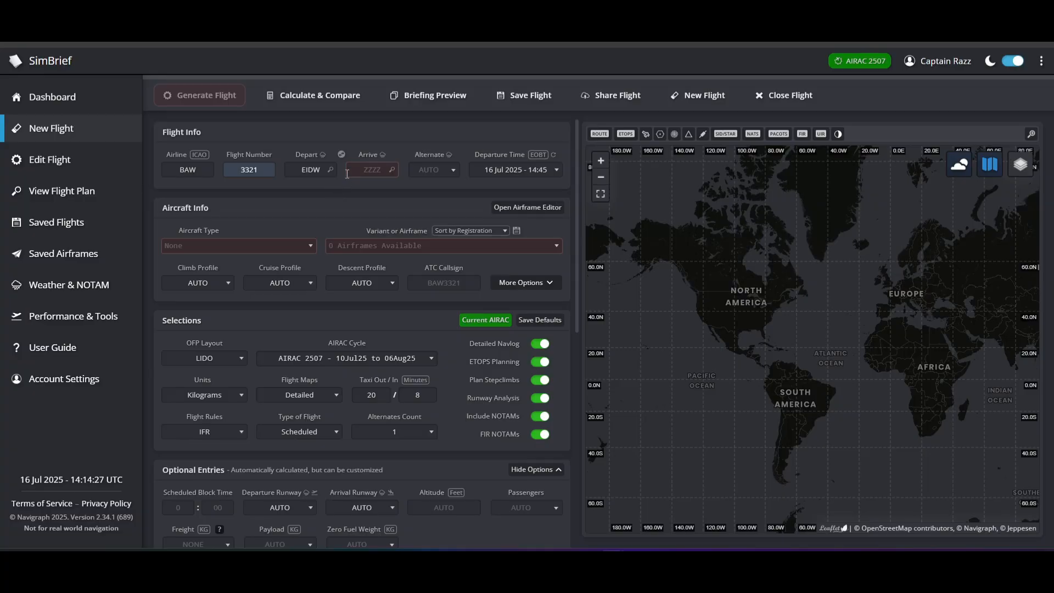
Search 'heathrow' and set Heathrow (EGLL) as the arrival airport.
click(392, 169)
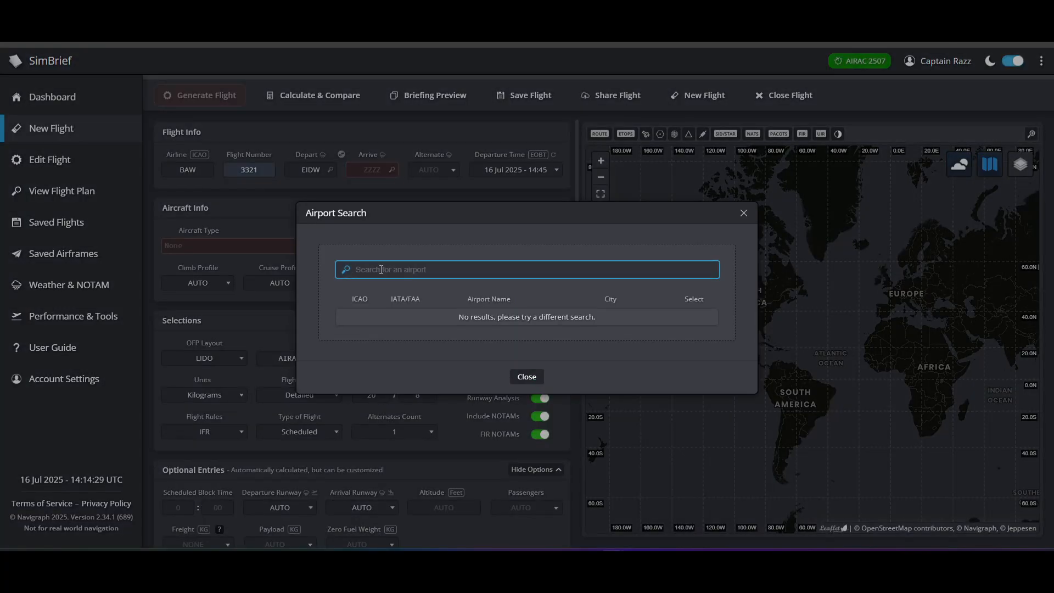
text(heath)
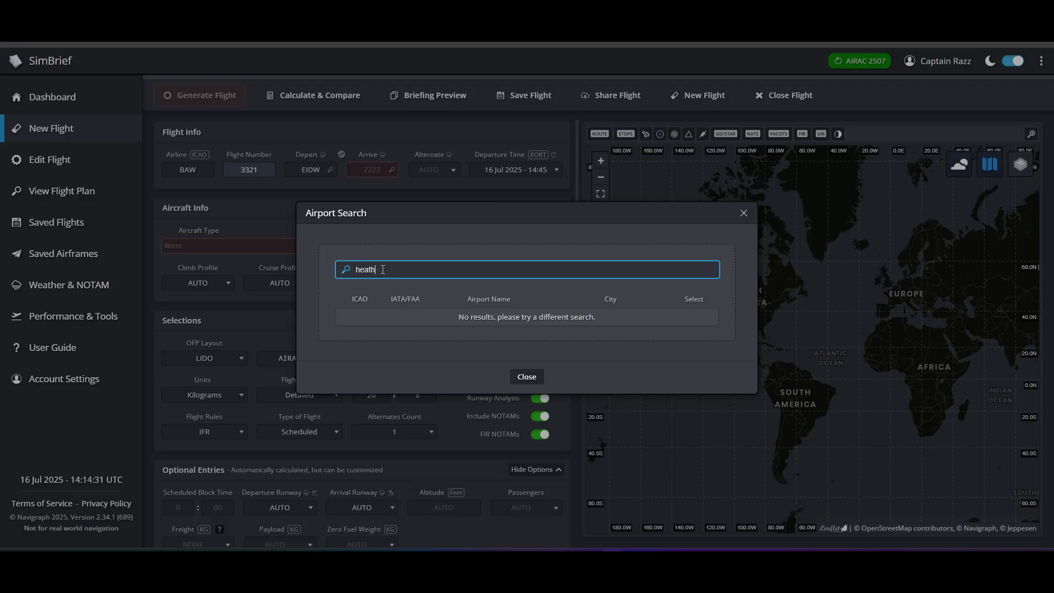
text(row)
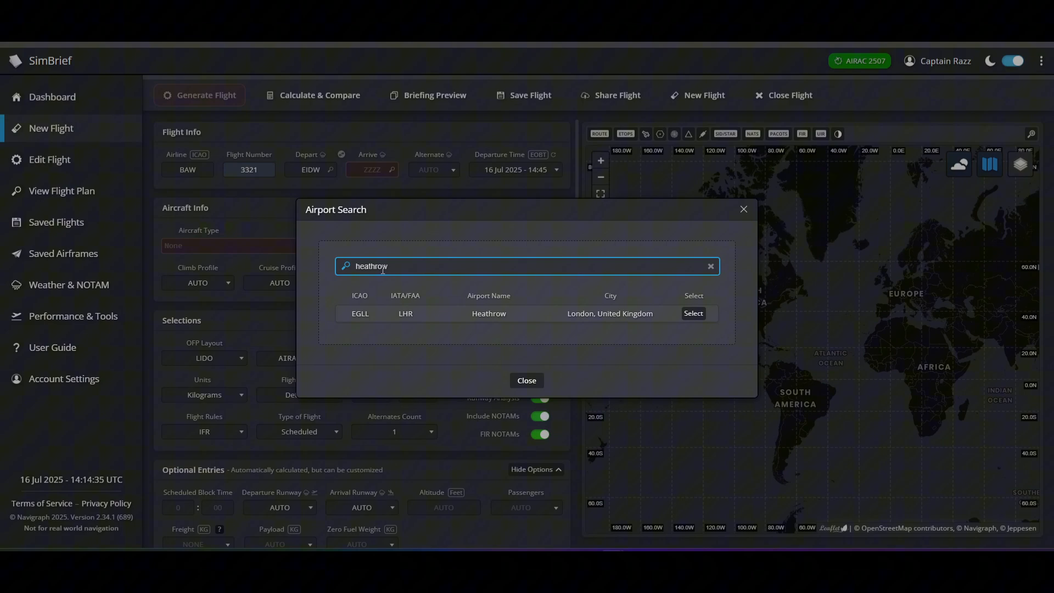
mouse_move(750, 315)
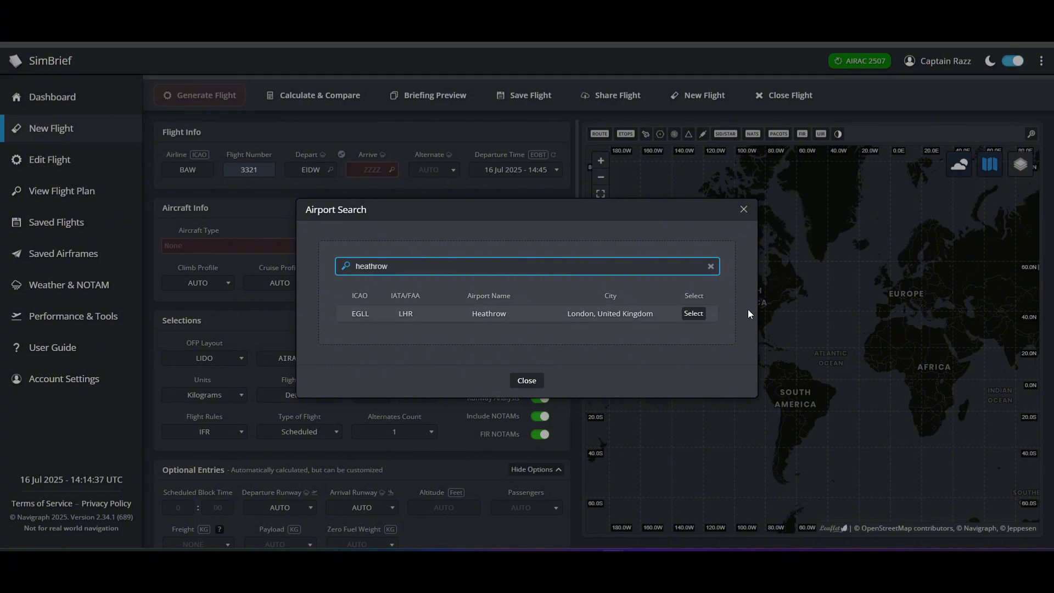
mouse_move(351, 301)
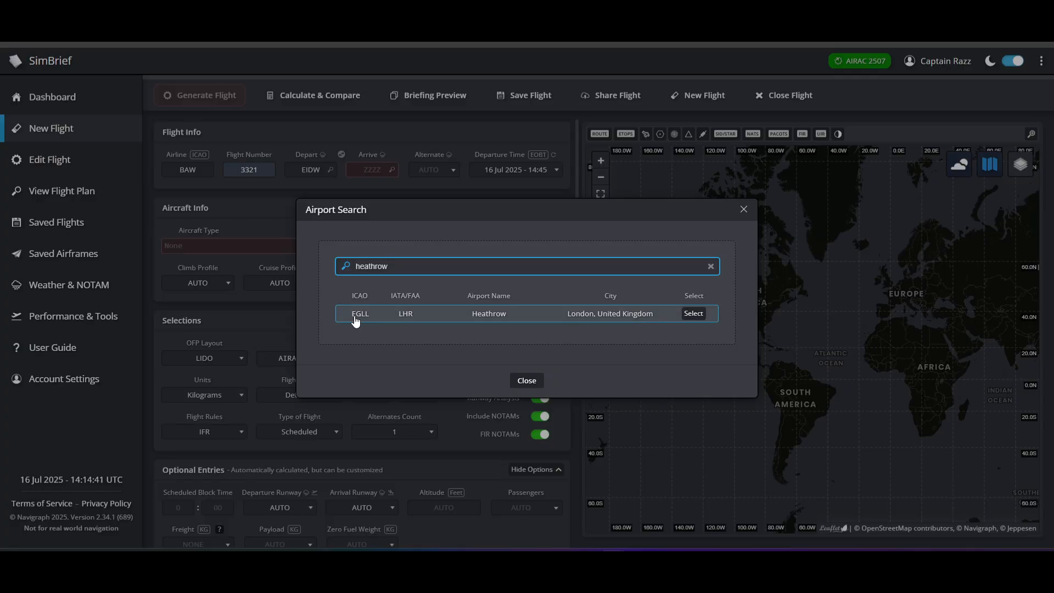
mouse_move(407, 316)
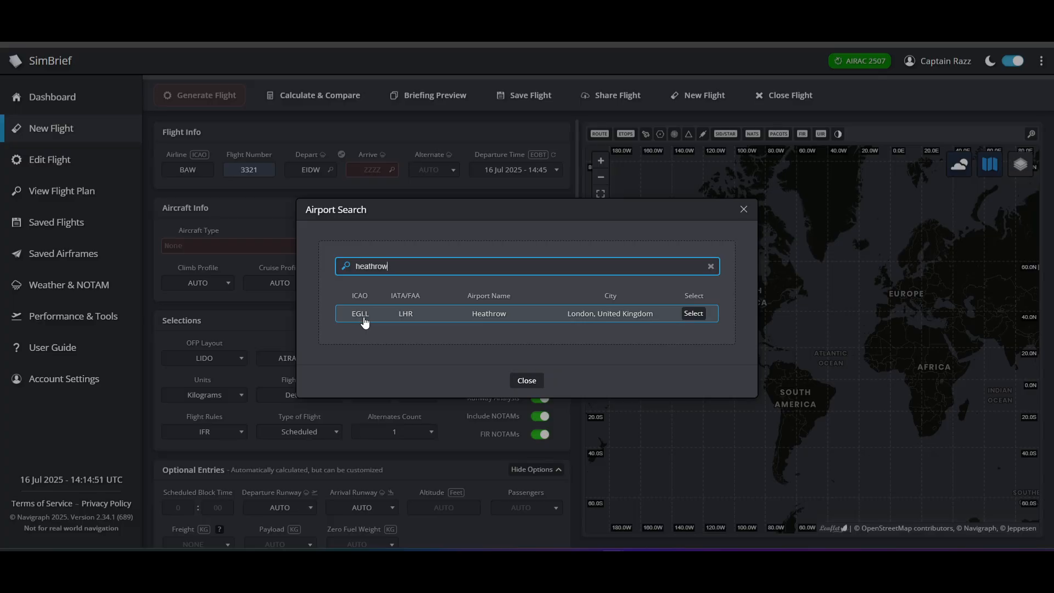
click(692, 313)
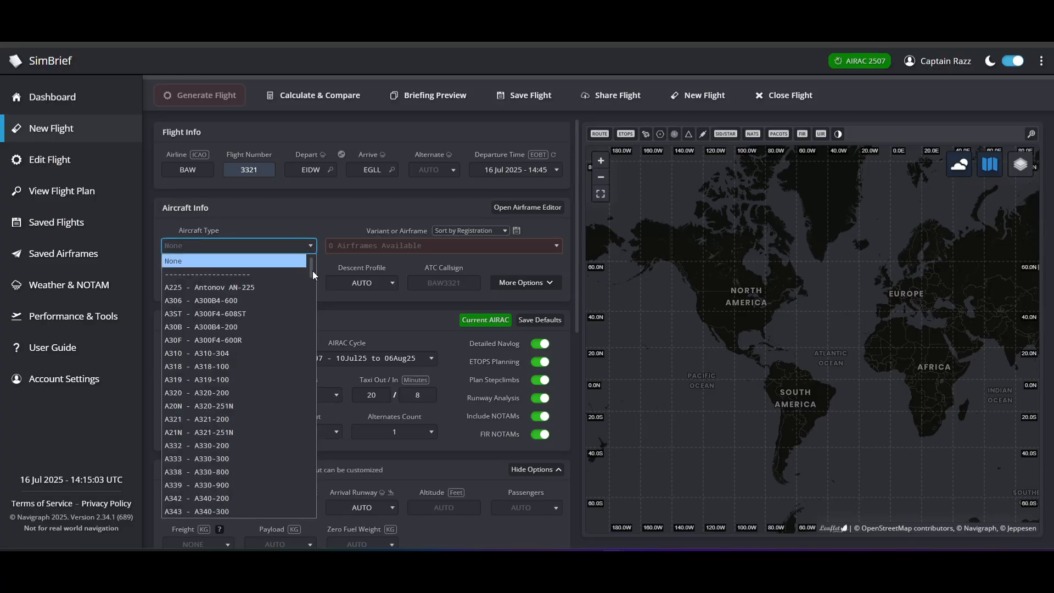
Set the aircraft type to B748 Boeing 747-8 from the Aircraft Type list.
scroll(down, 3)
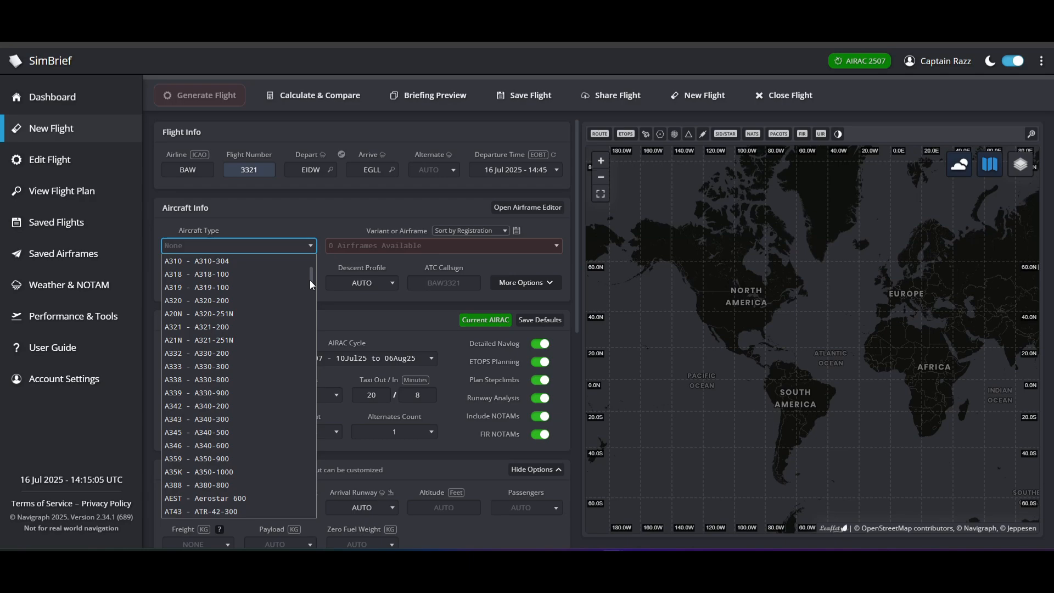
scroll(down, 3)
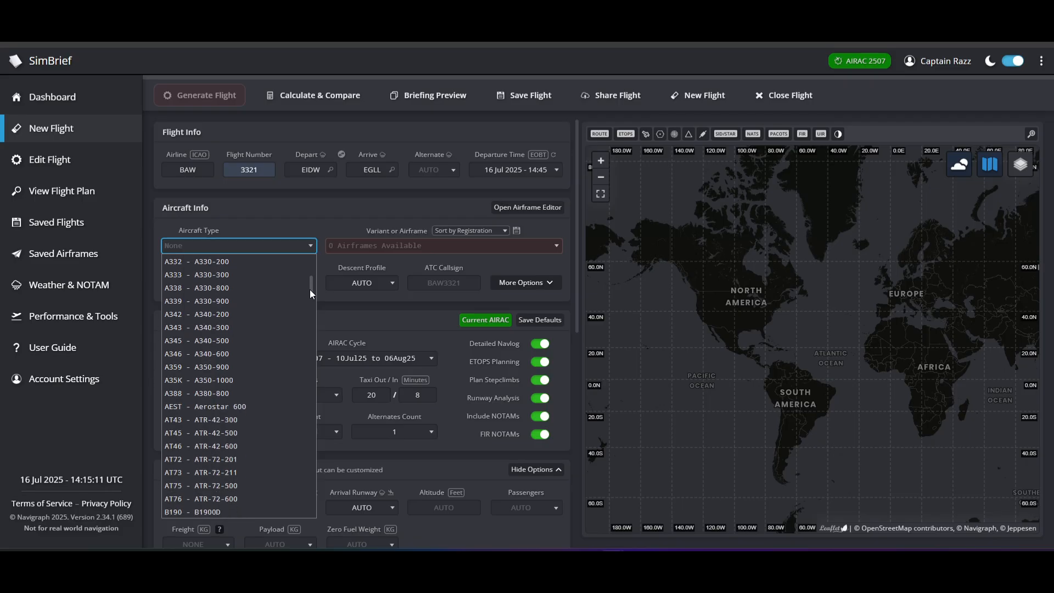
scroll(down, 3)
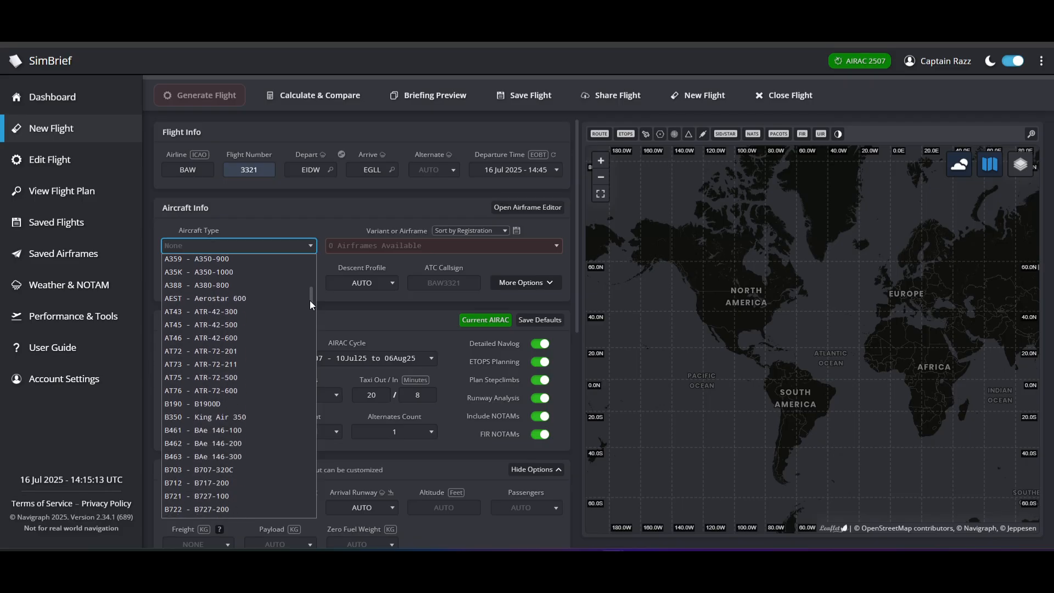
scroll(down, 3)
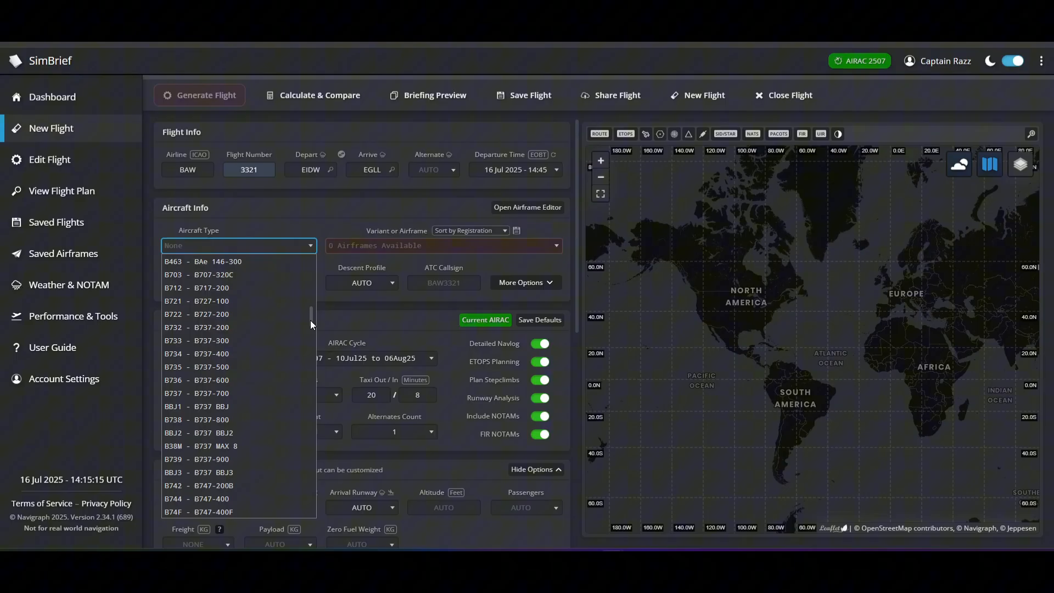
scroll(down, 3)
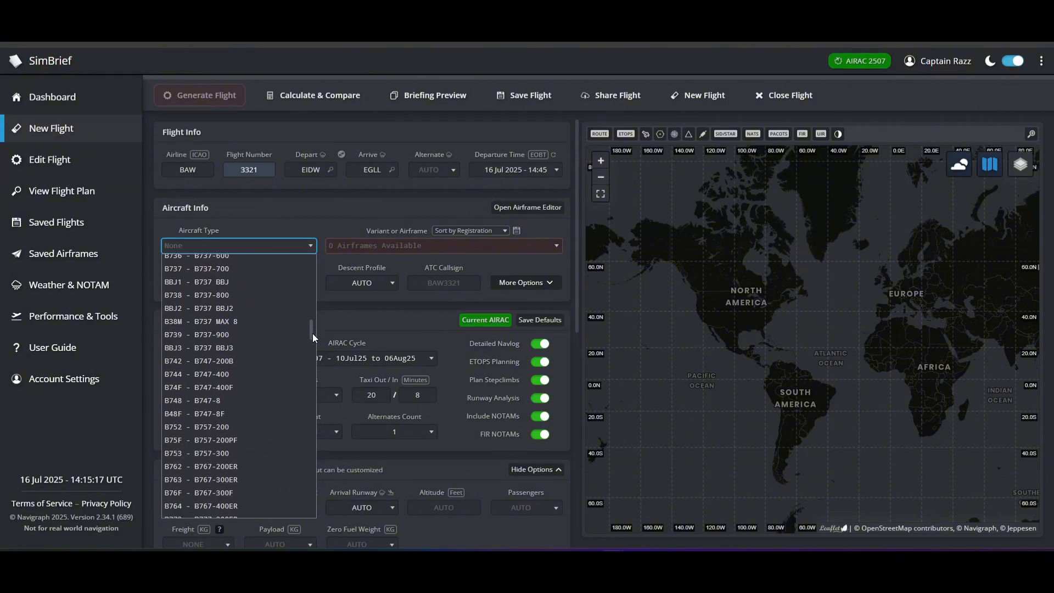
click(195, 400)
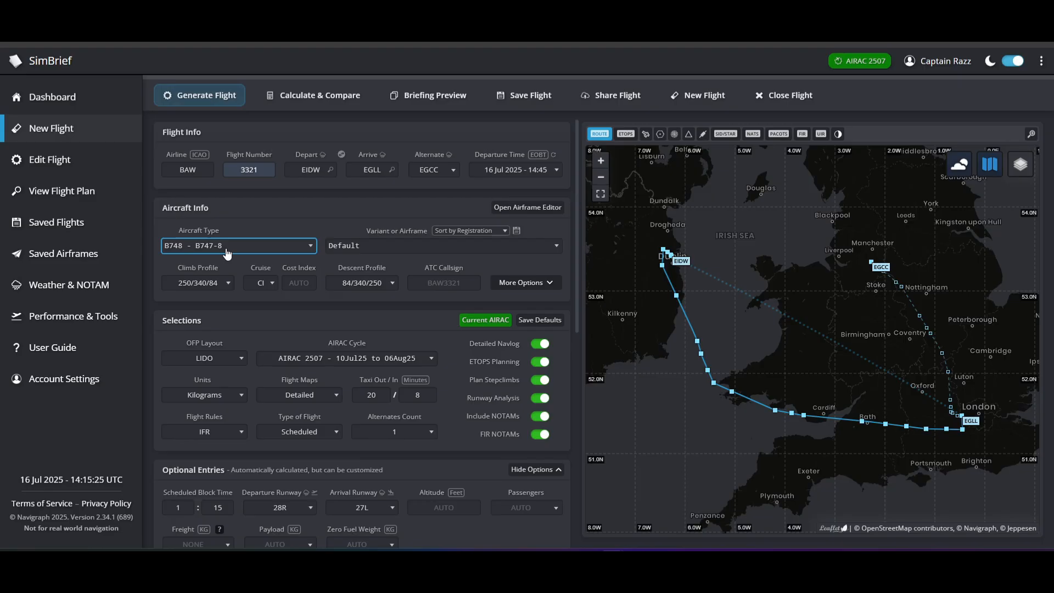
click(238, 244)
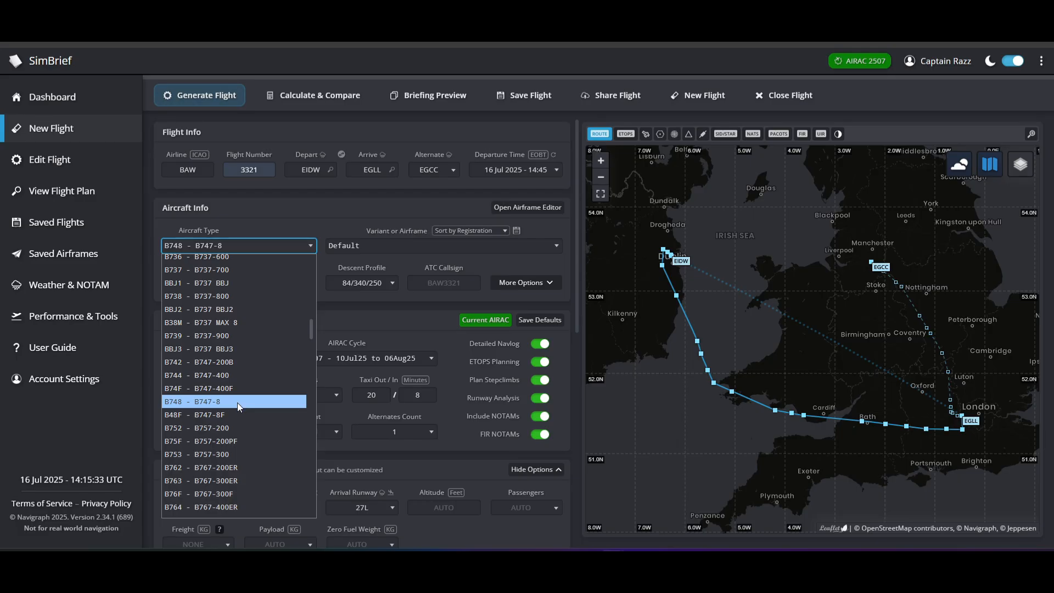
click(194, 402)
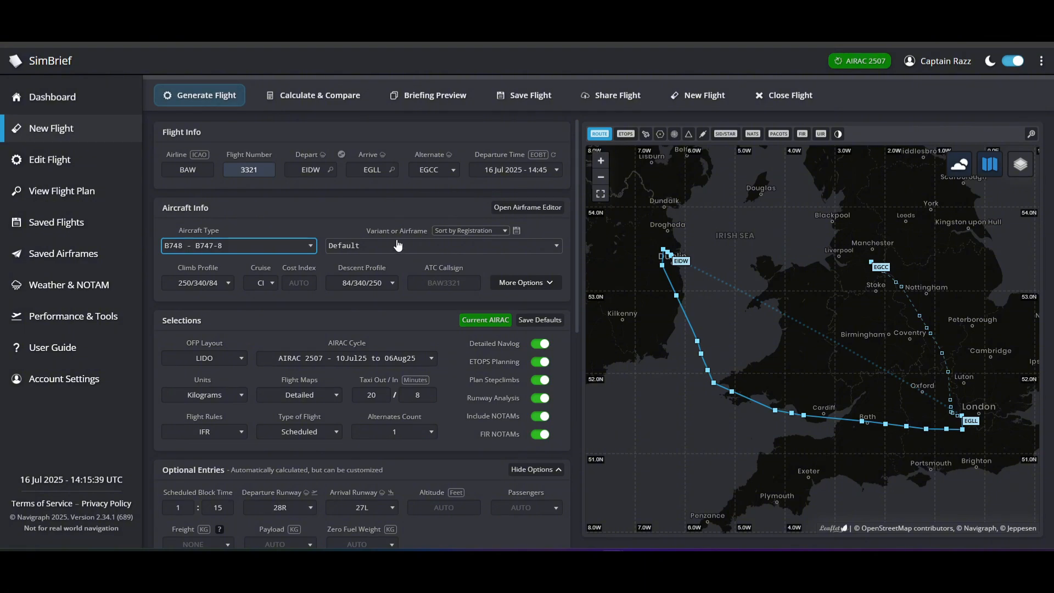
click(442, 245)
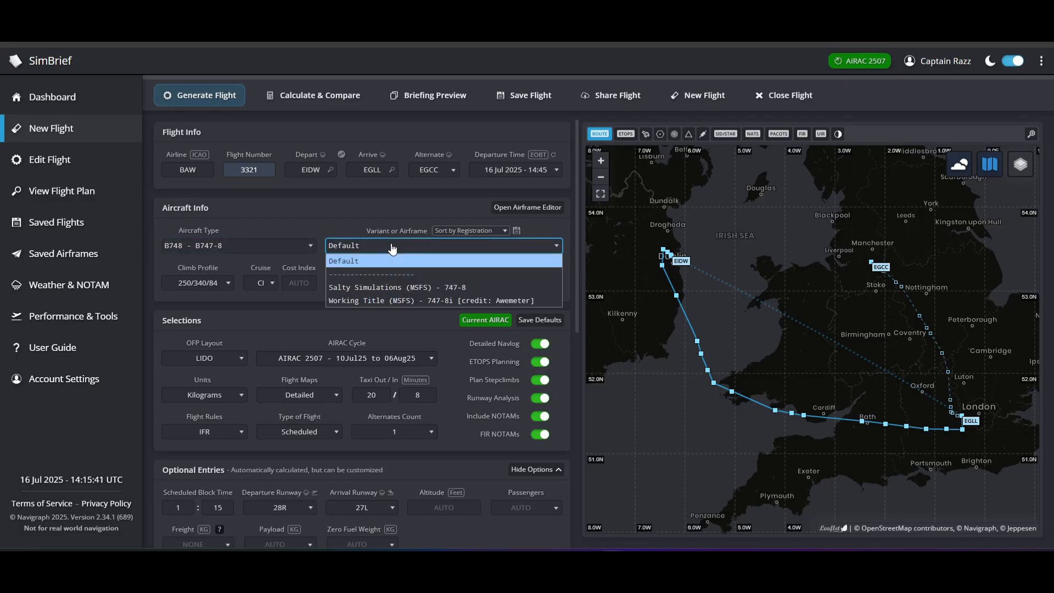
mouse_move(386, 300)
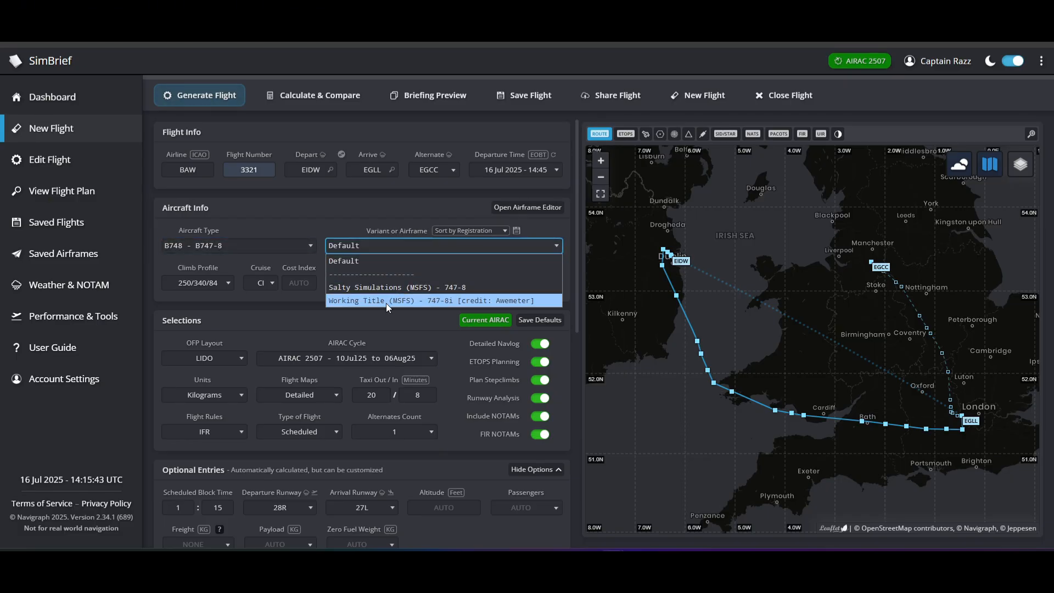
mouse_move(363, 261)
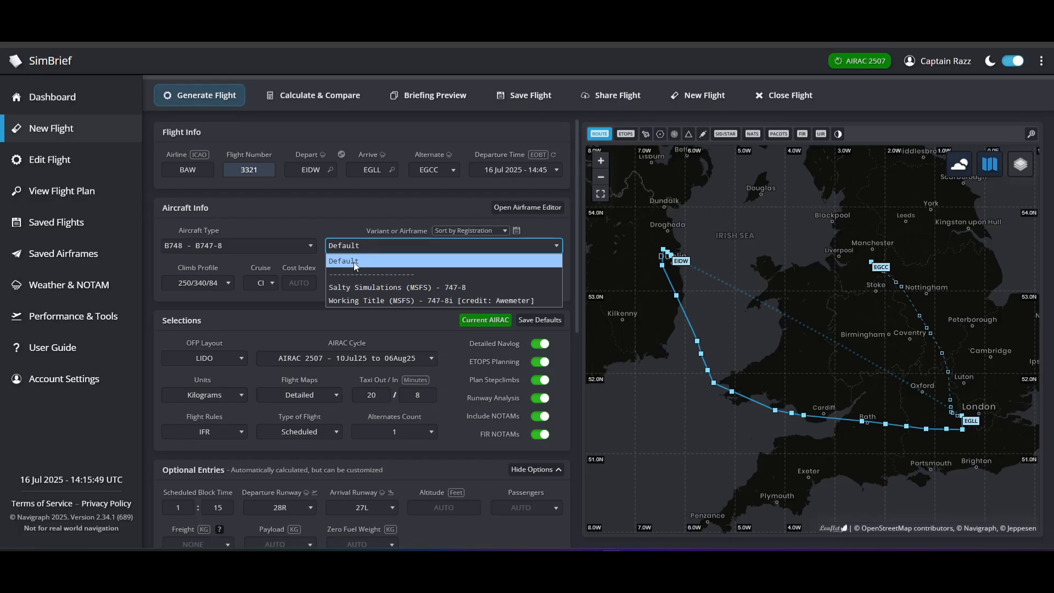
click(343, 262)
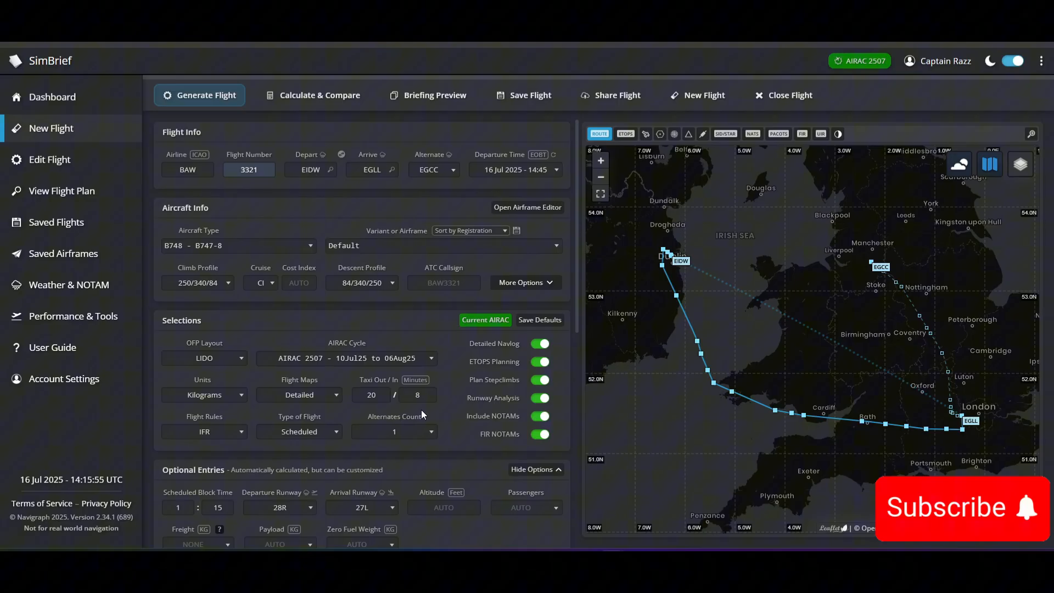
scroll(down, 3)
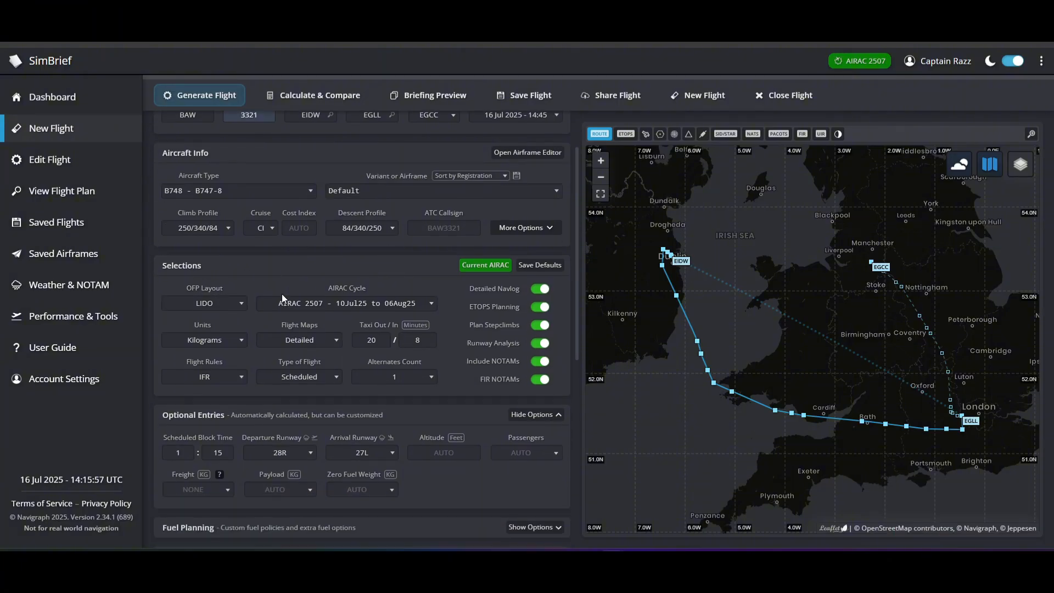
scroll(down, 3)
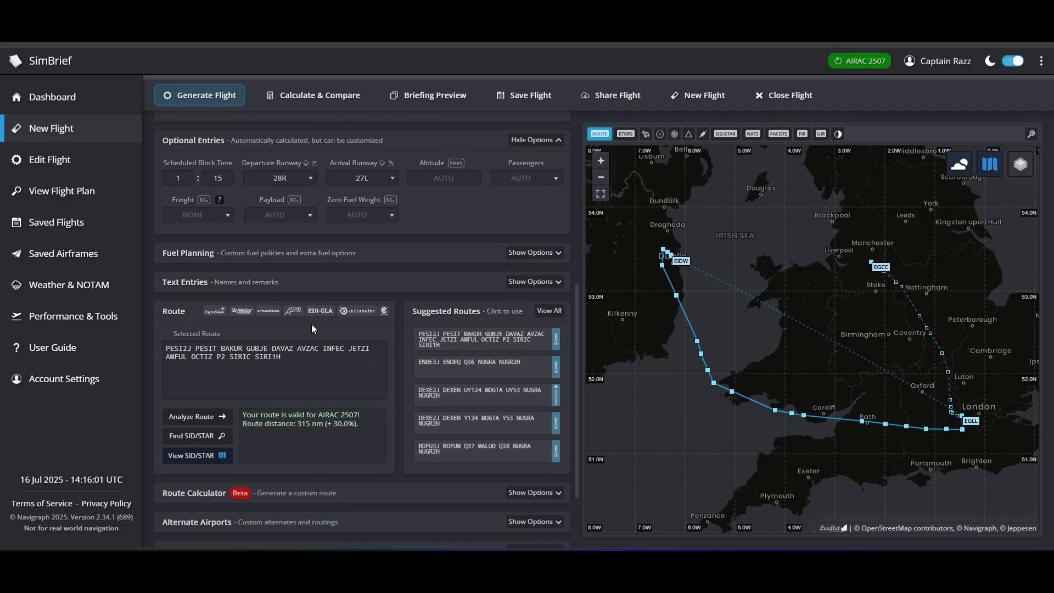
scroll(up, 3)
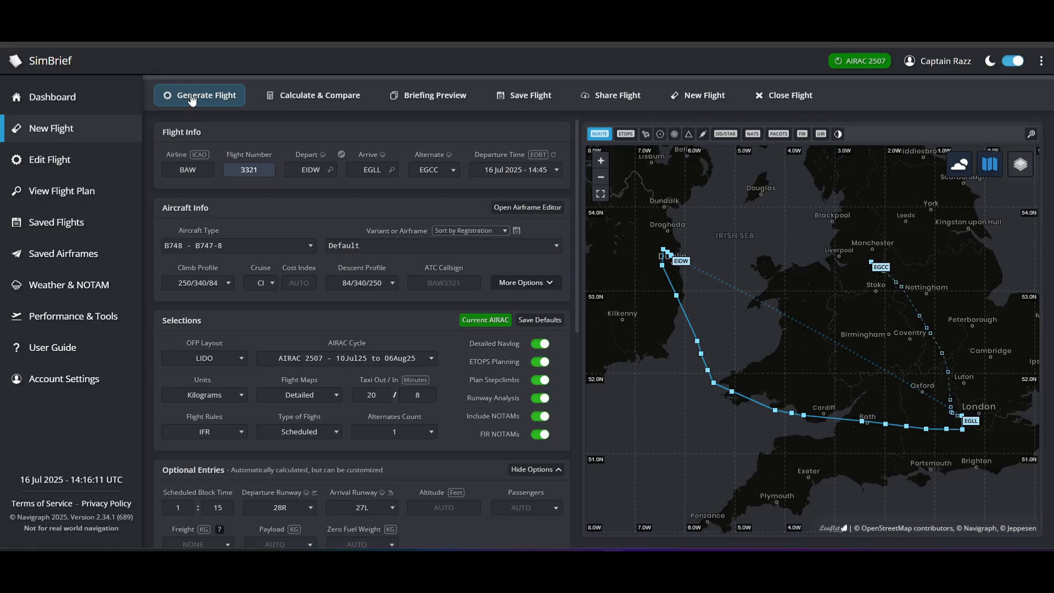
Generate the BAW3321 EIDW–EGLL briefing with its 329 nm plan, 35,000 ft cruise and load sheet.
click(206, 94)
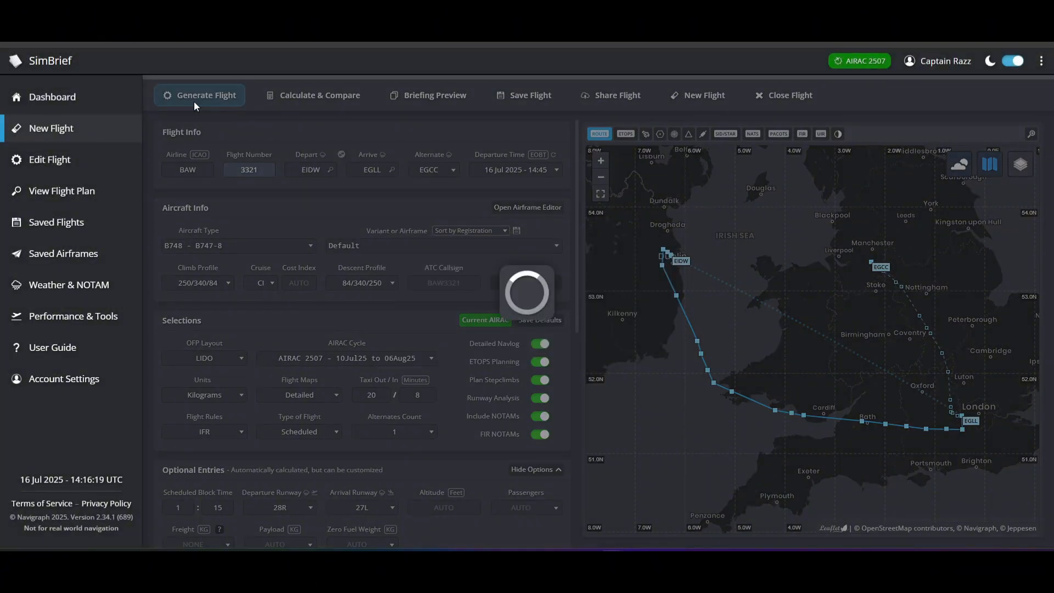
click(199, 94)
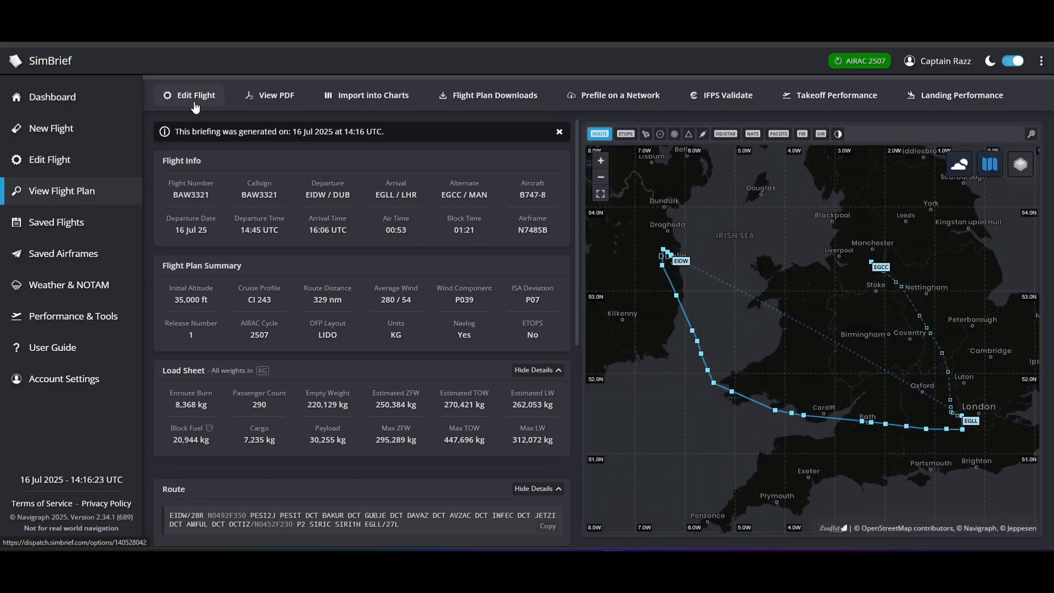
mouse_move(222, 108)
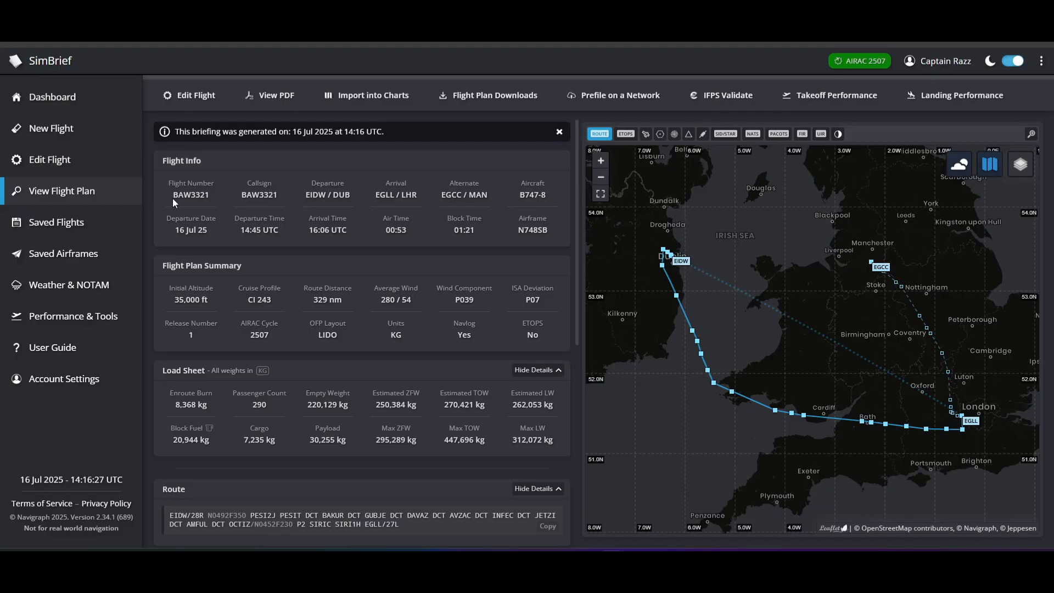
double_click(181, 194)
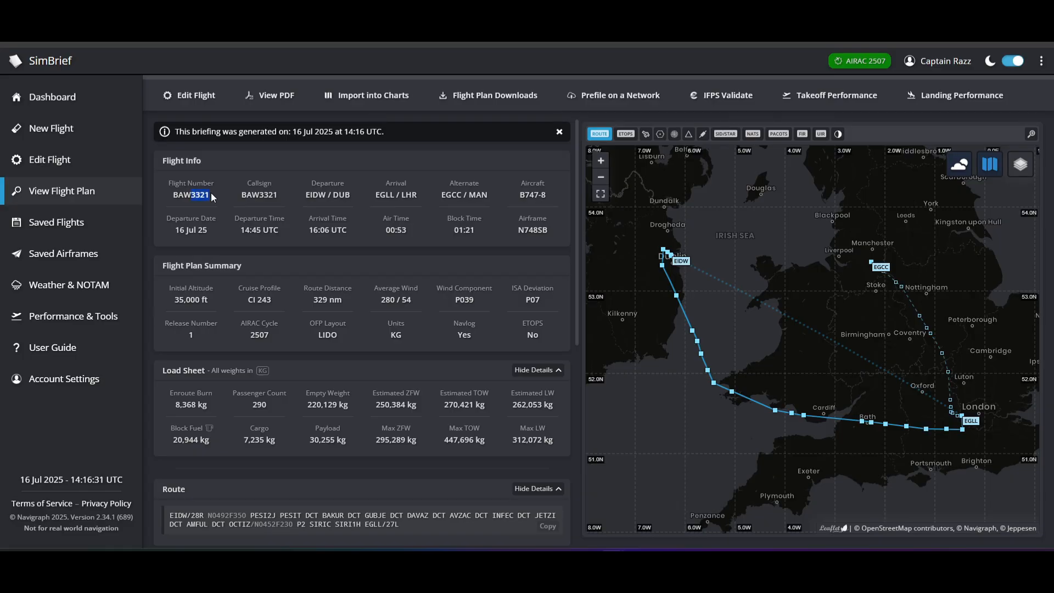
double_click(259, 196)
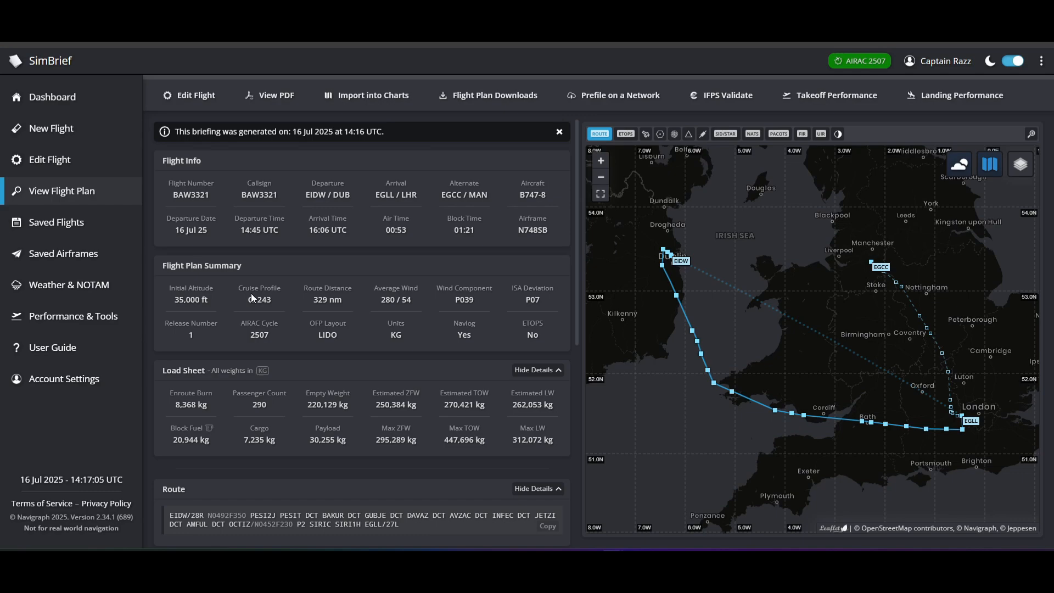
mouse_move(367, 337)
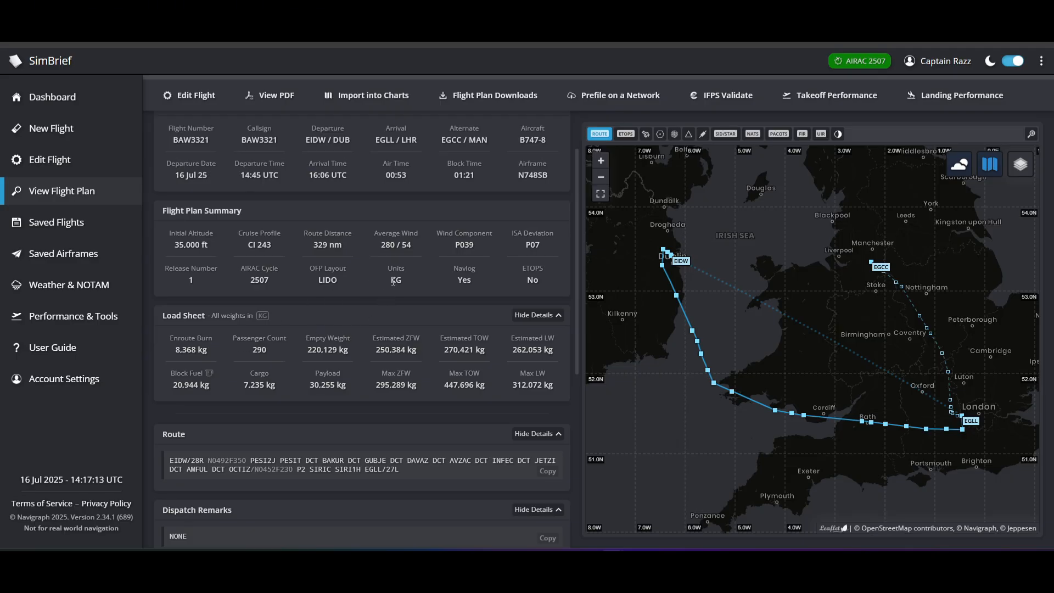
scroll(down, 3)
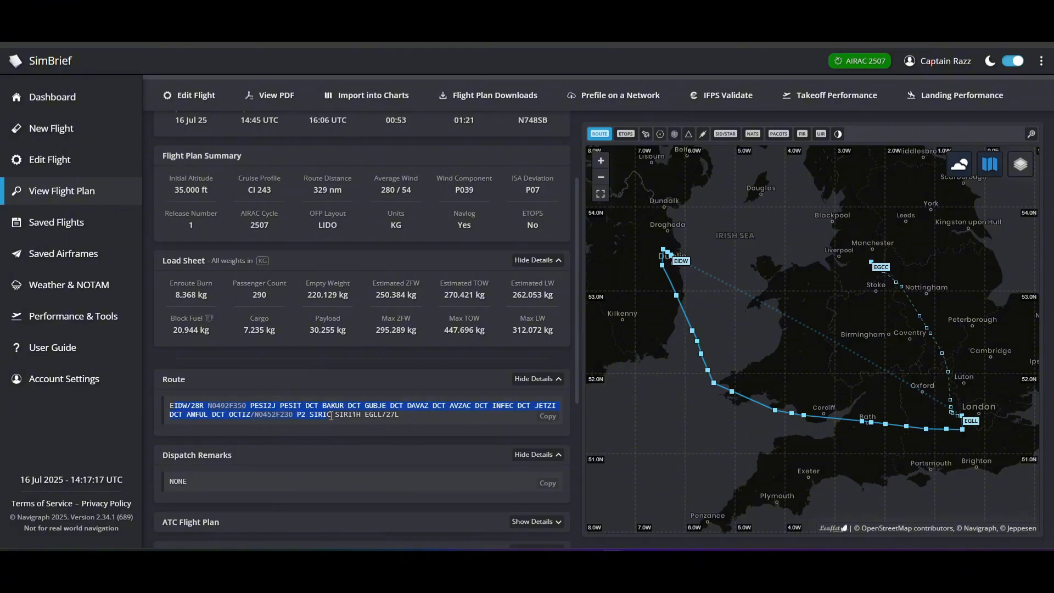
click(415, 411)
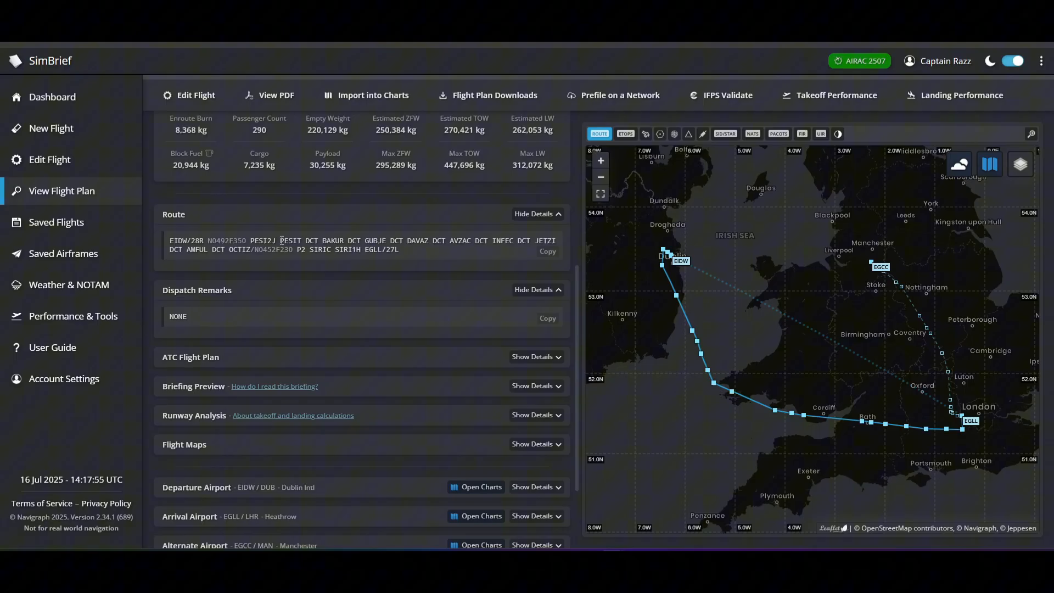
double_click(290, 240)
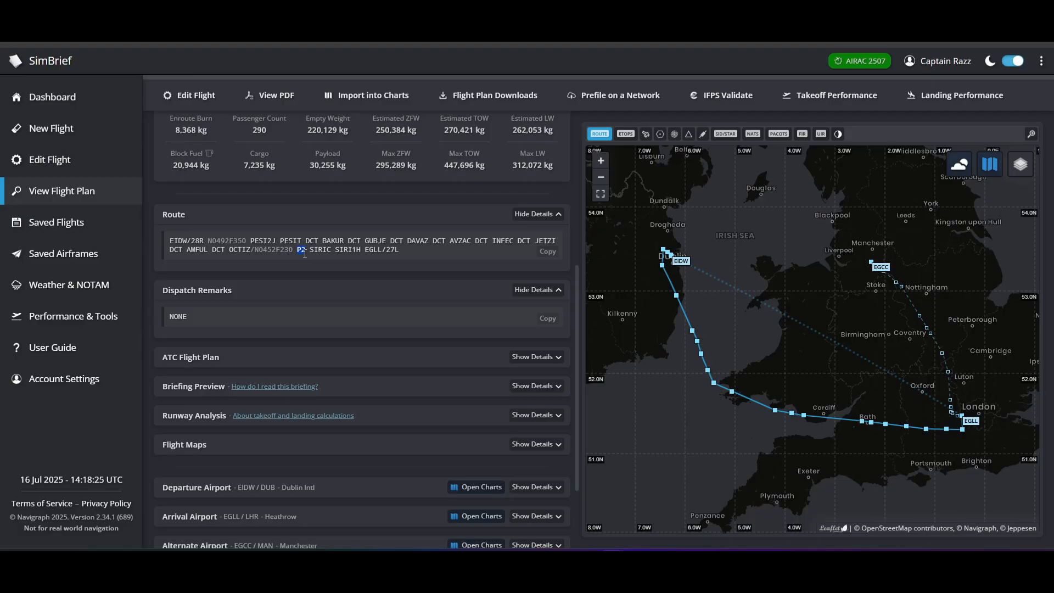
mouse_move(304, 257)
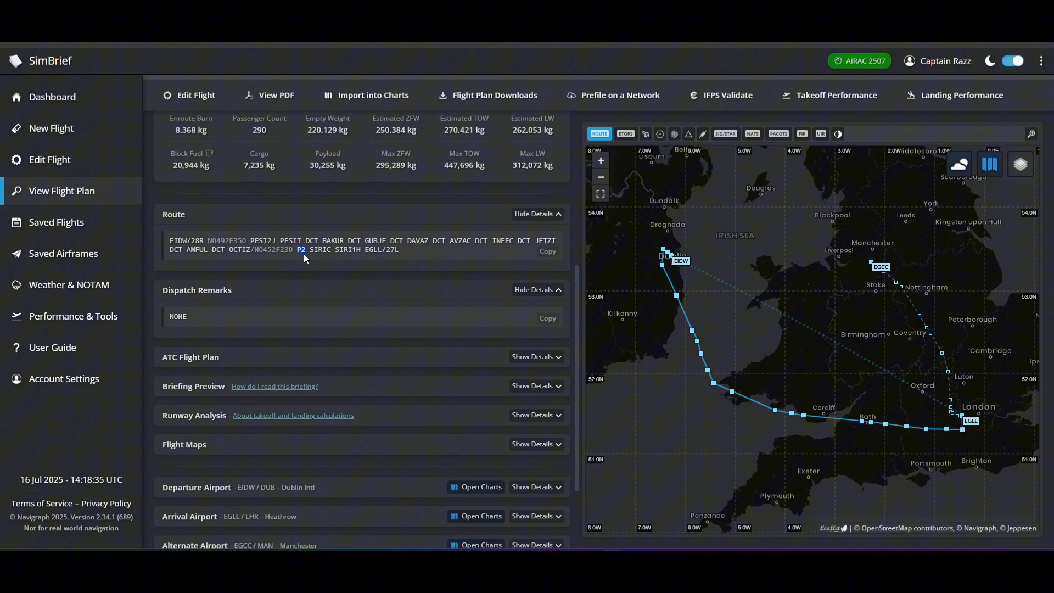
mouse_move(772, 310)
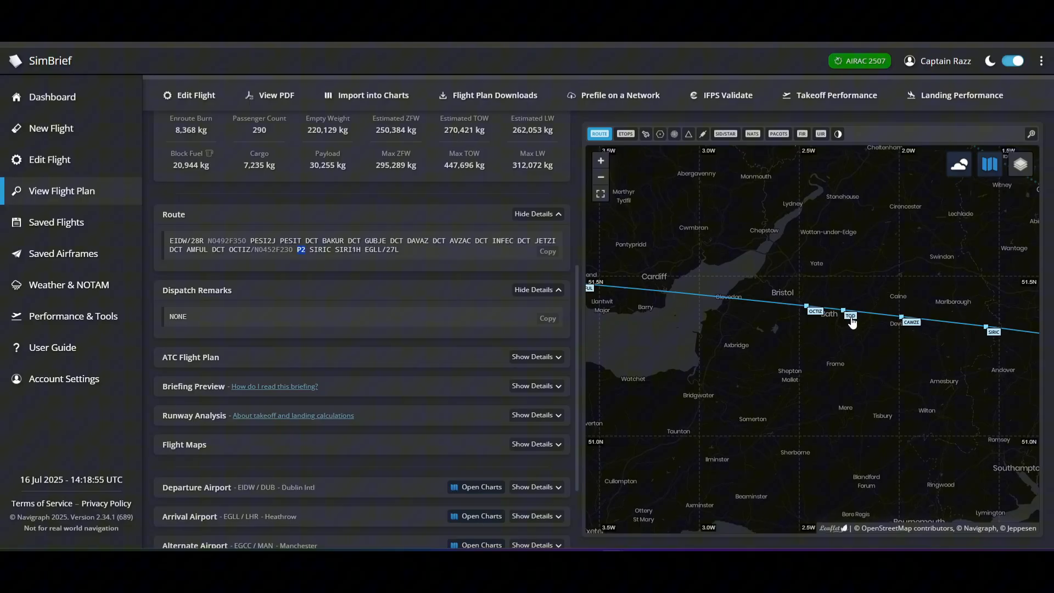
mouse_move(392, 275)
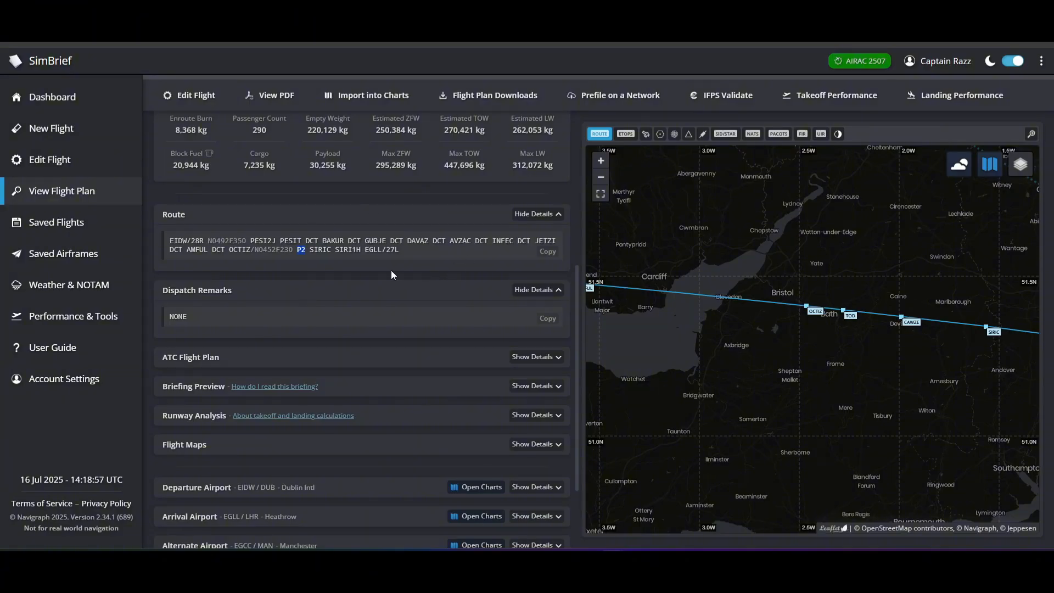
mouse_move(402, 269)
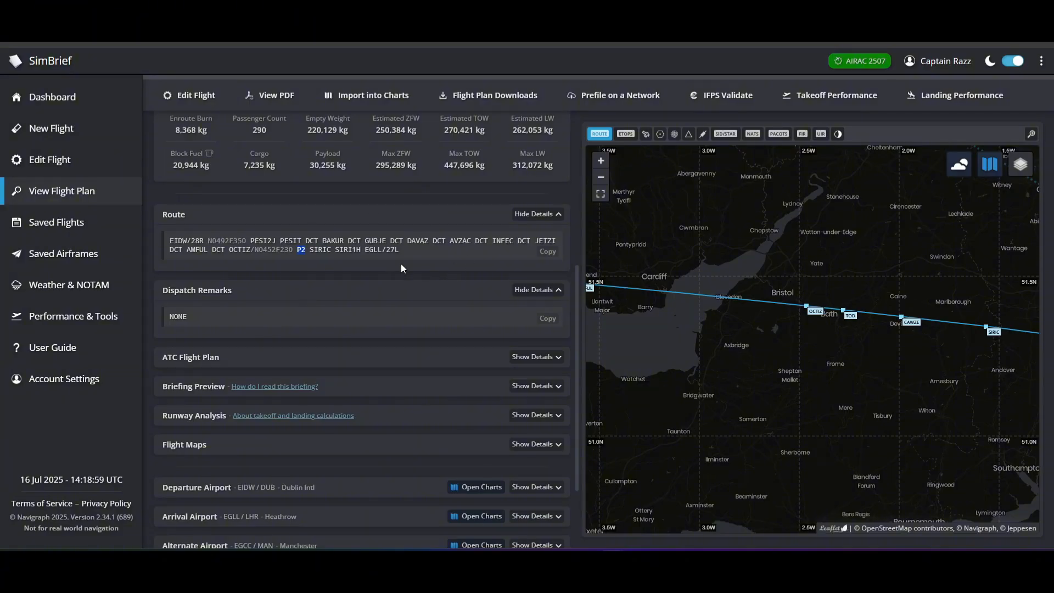
mouse_move(849, 316)
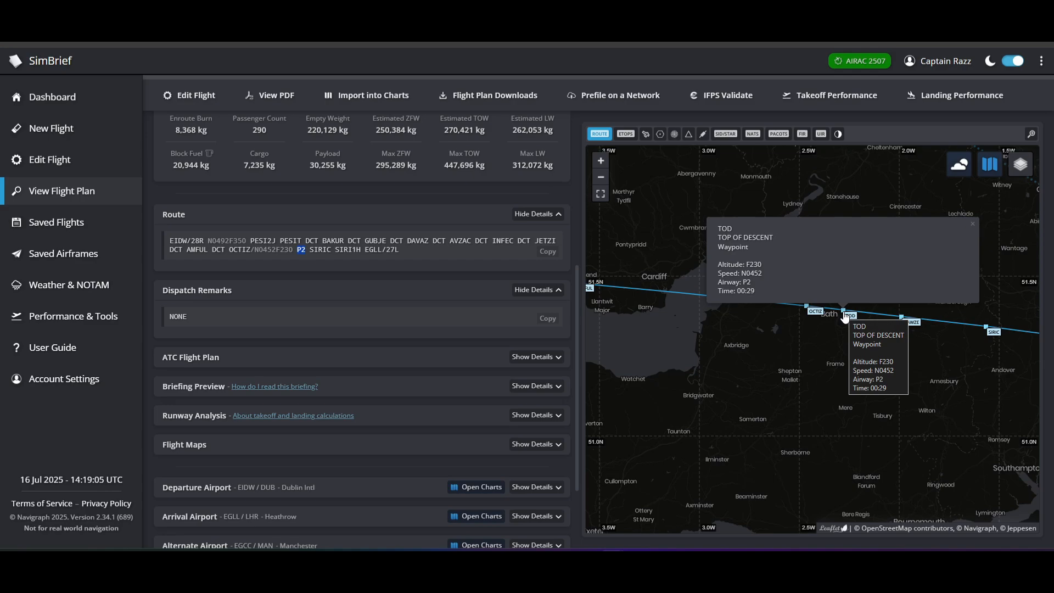
mouse_move(813, 310)
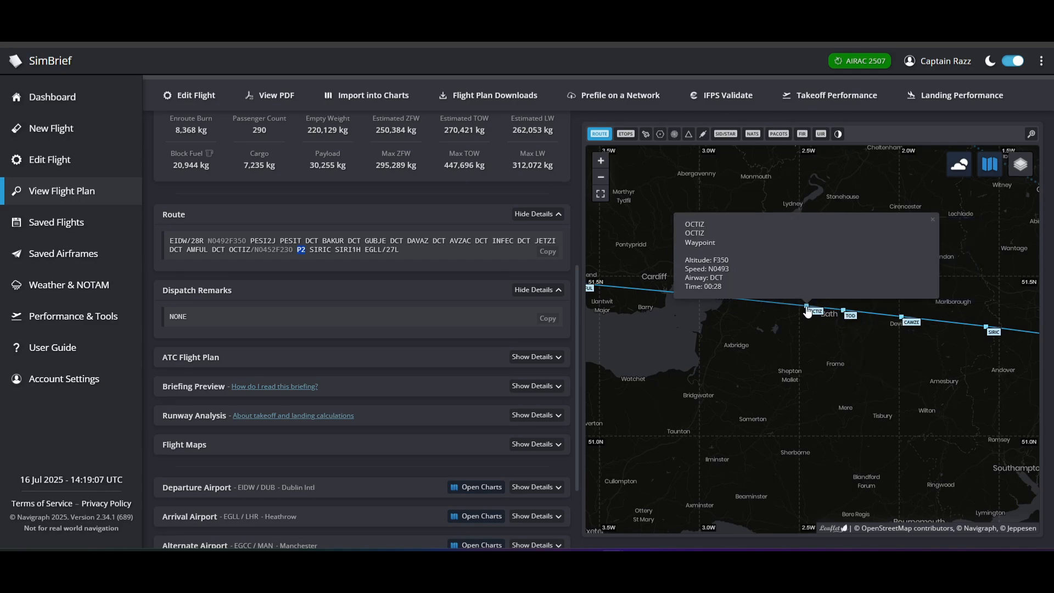
mouse_move(846, 313)
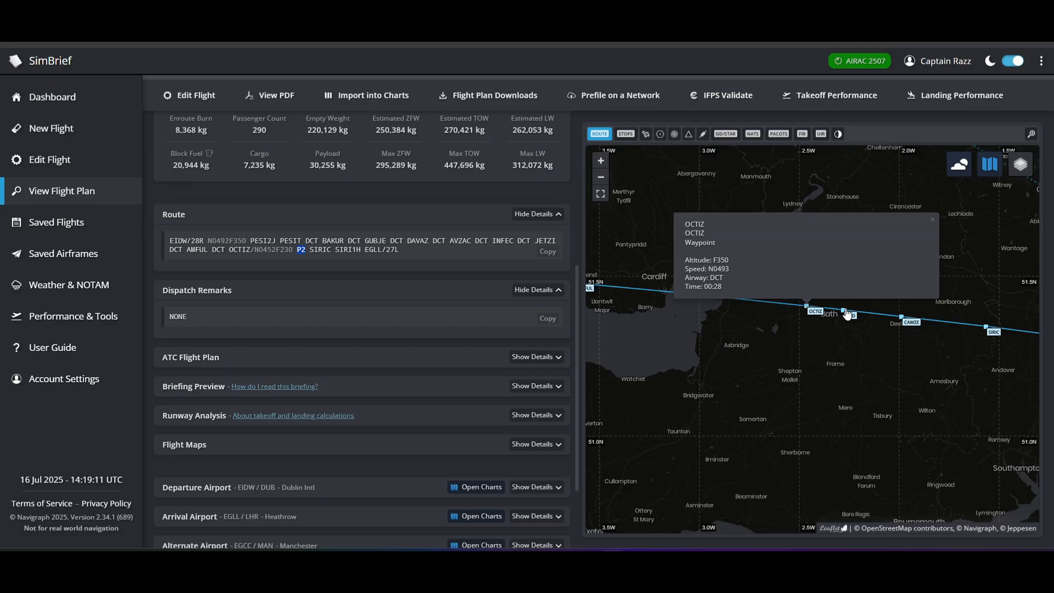
Zoom the route map in on the Bath area to reveal top of descent and the OCTIZ waypoint.
scroll(up, 3)
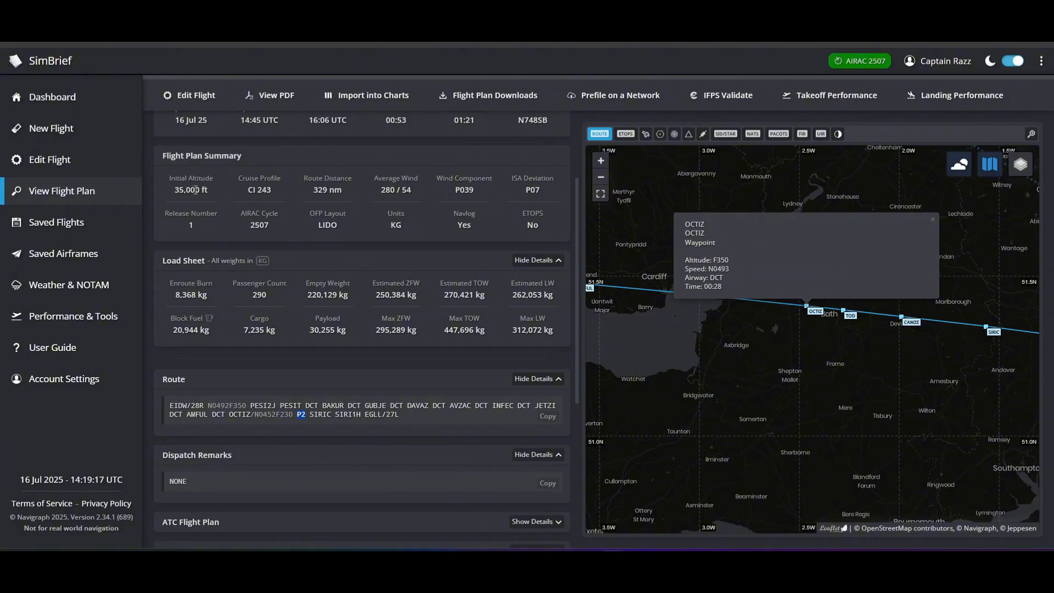
mouse_move(708, 227)
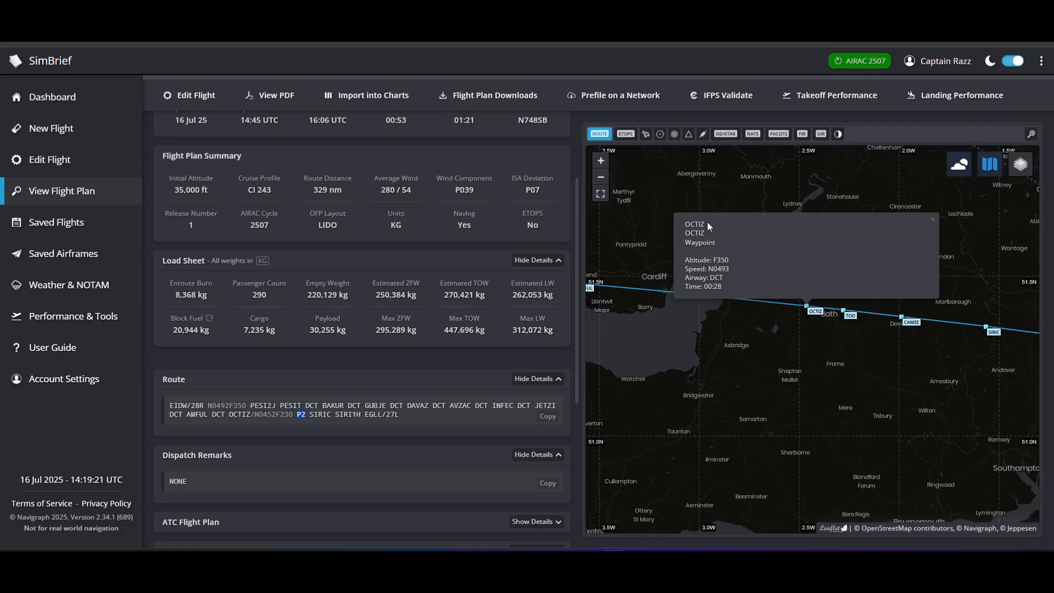
mouse_move(848, 318)
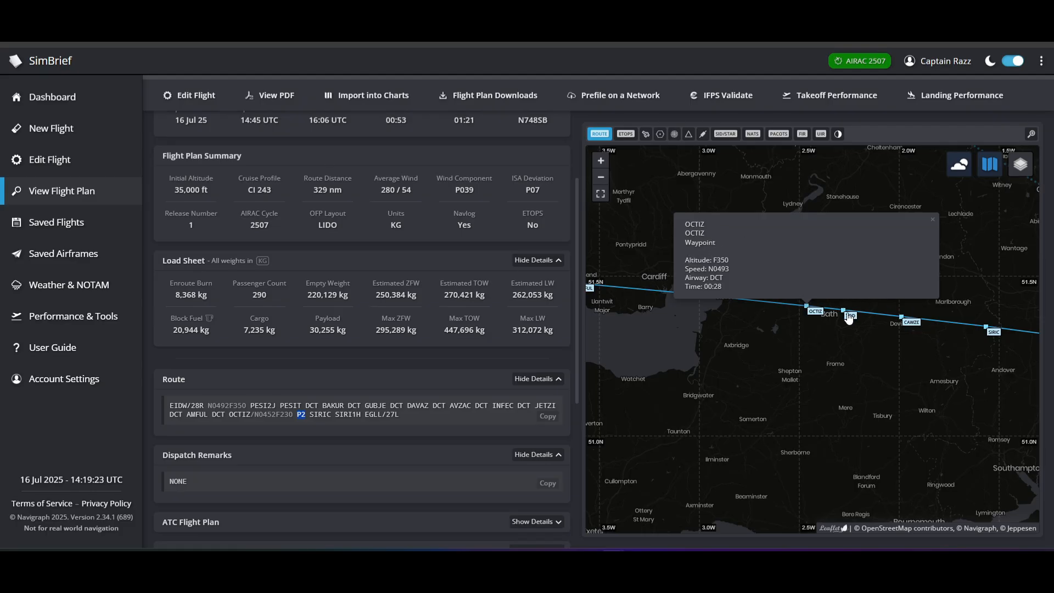